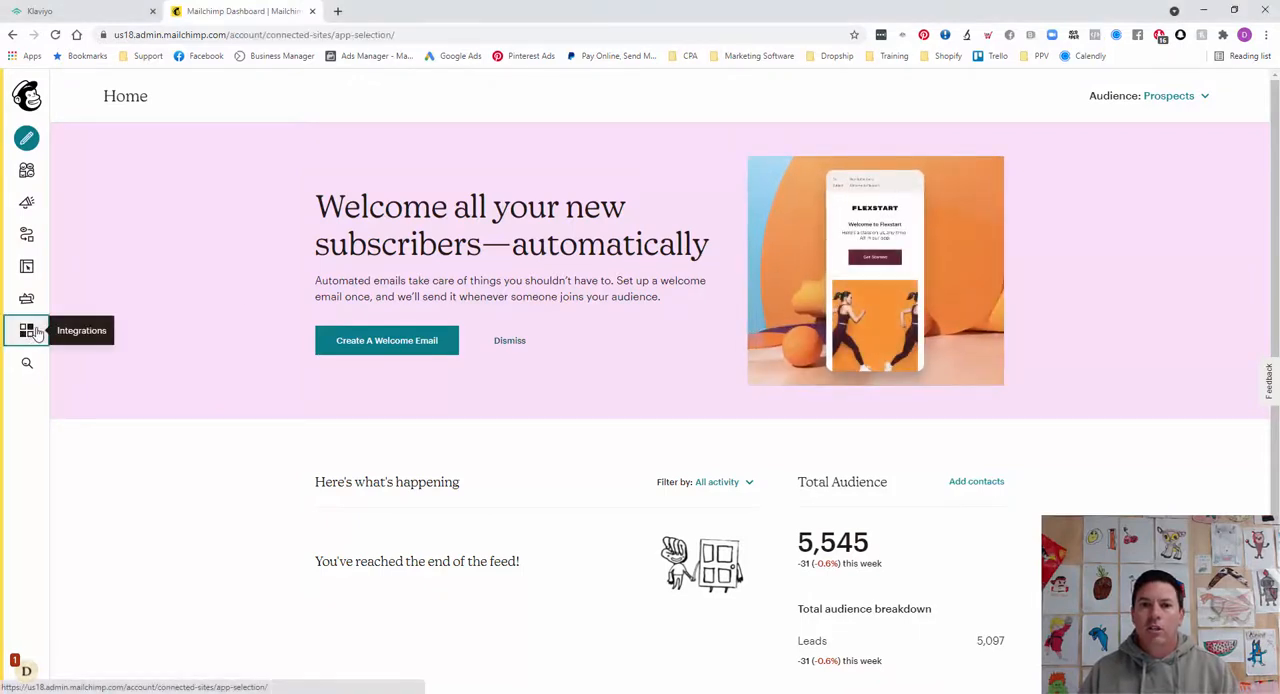
- Navigate from Integrations through Account > Extras to the API keys page listing the active key
{"action": "left_click", "coordinate": [28, 330]}
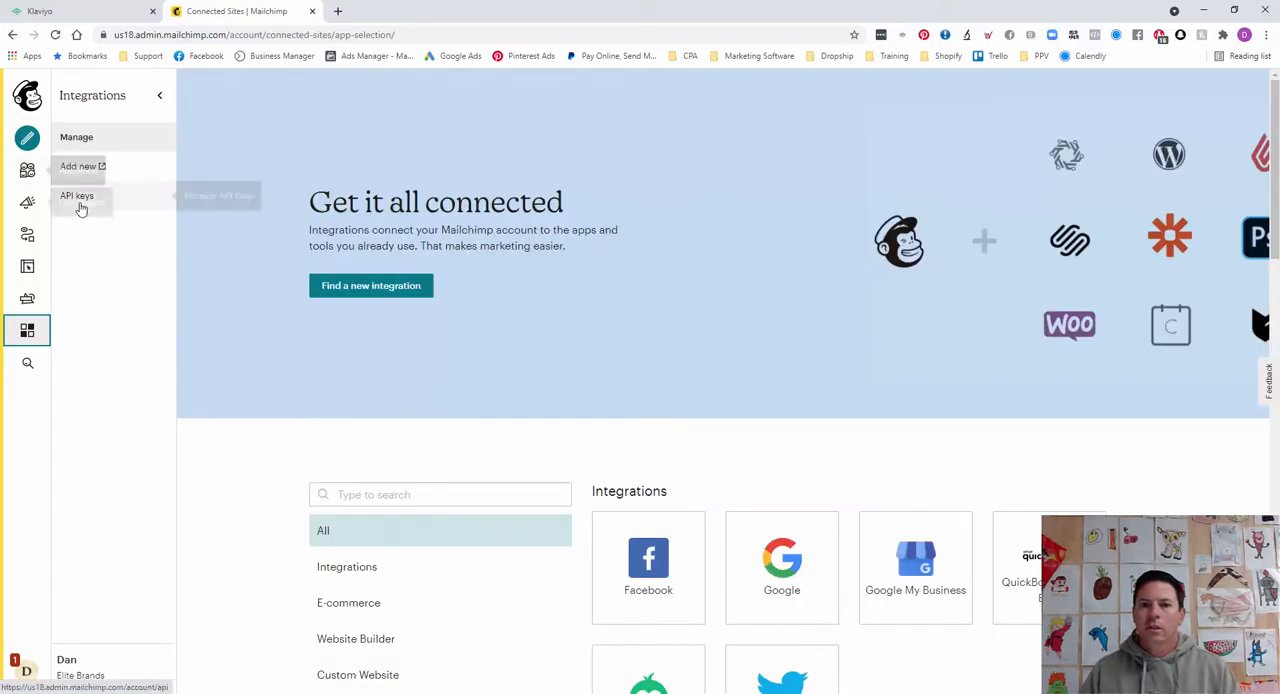
{"action": "left_click", "coordinate": [76, 196]}
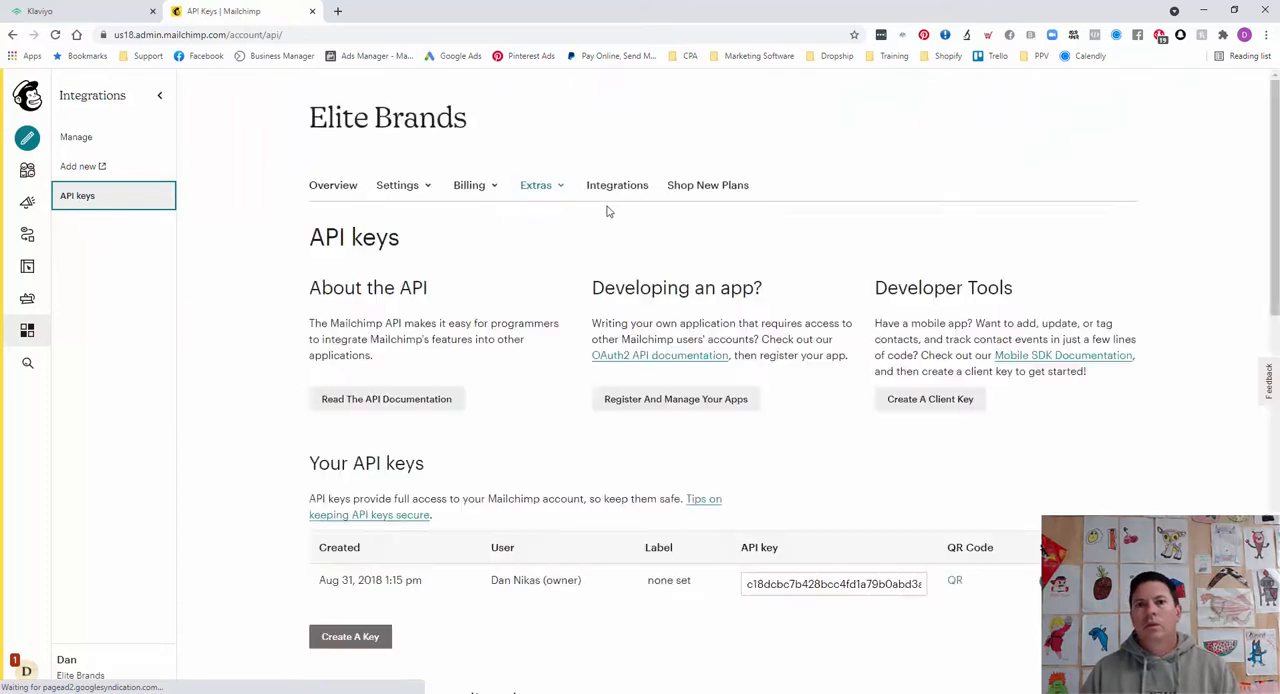
{"action": "left_click", "coordinate": [540, 184]}
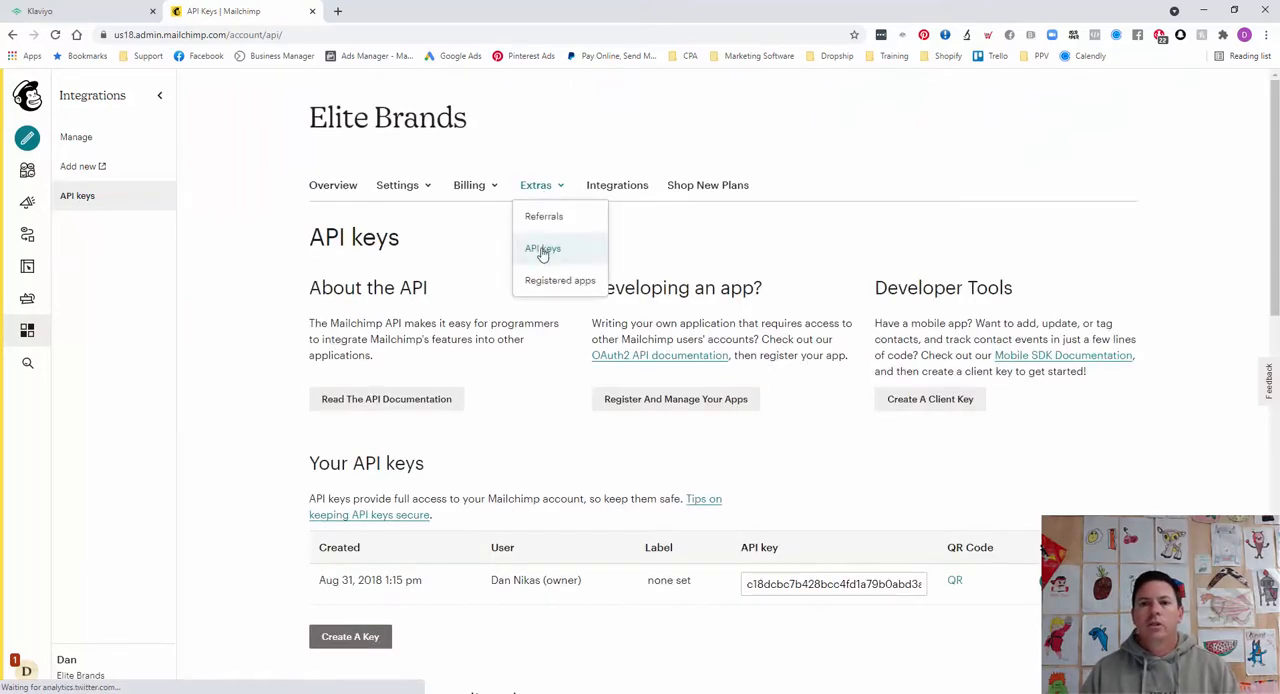
{"action": "left_click", "coordinate": [542, 248]}
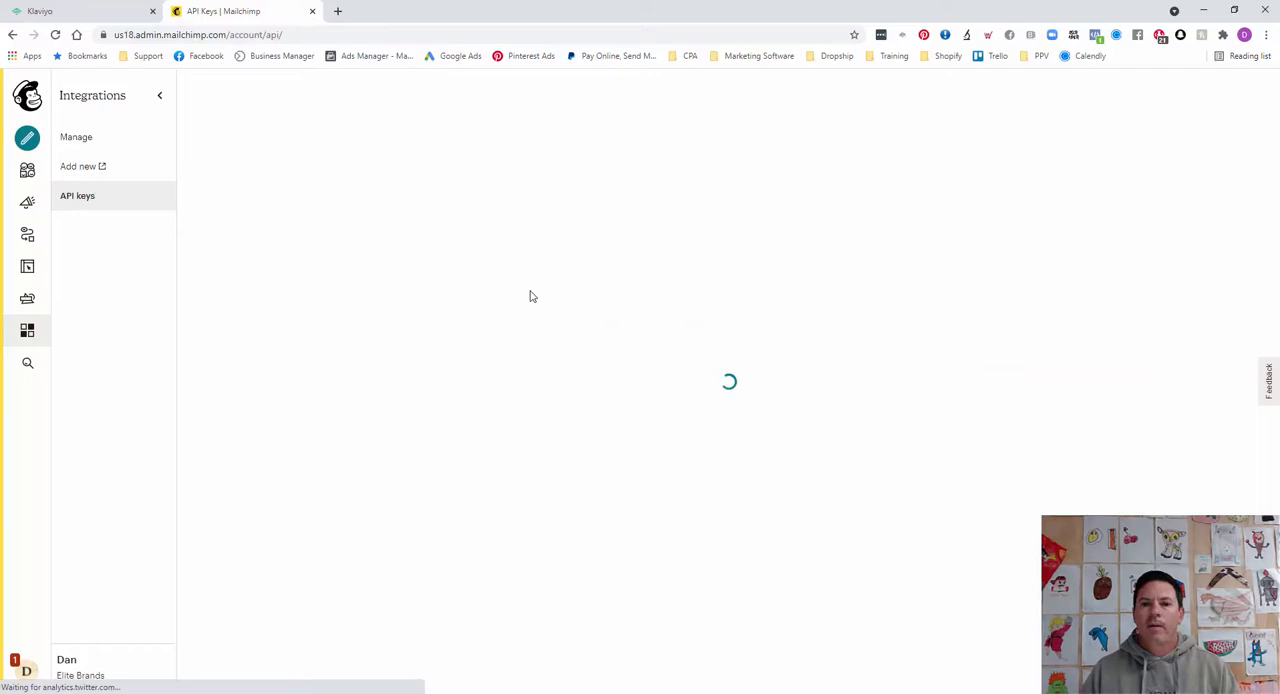
{"action": "mouse_move", "coordinate": [576, 306]}
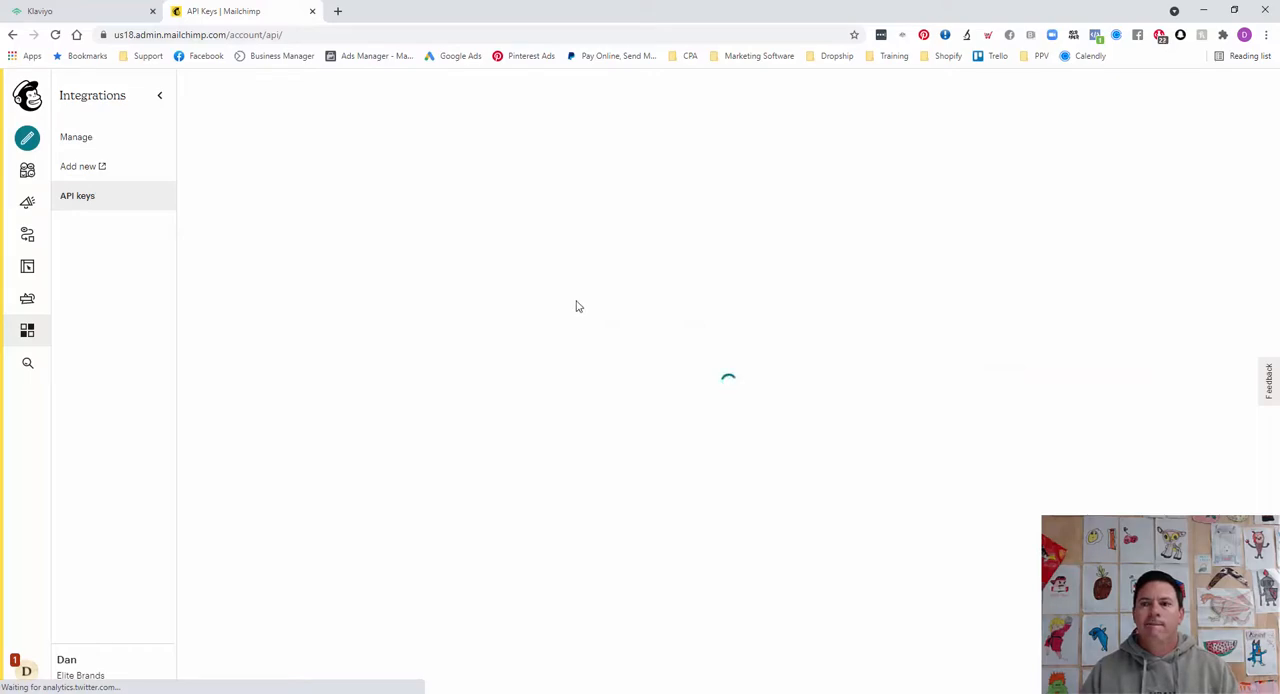
{"action": "left_click", "coordinate": [76, 196]}
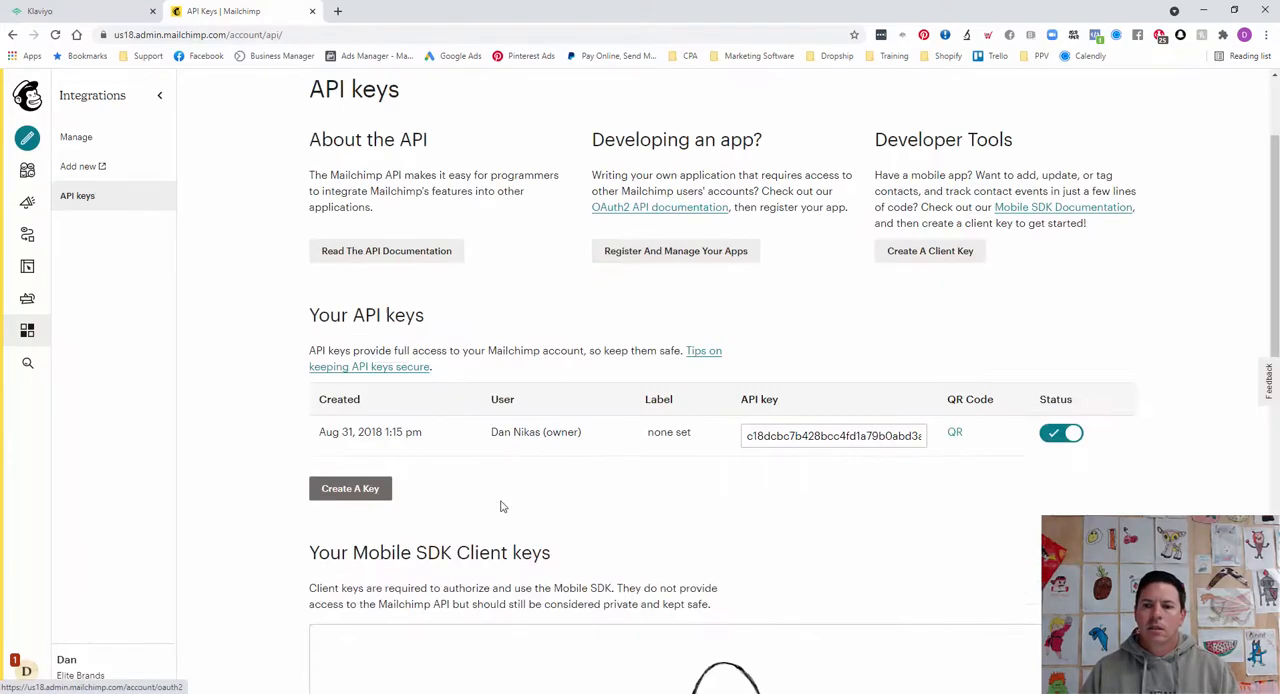
- Generate a new API key, label it 'Klaviyo', and copy its key value
{"action": "left_click", "coordinate": [350, 488]}
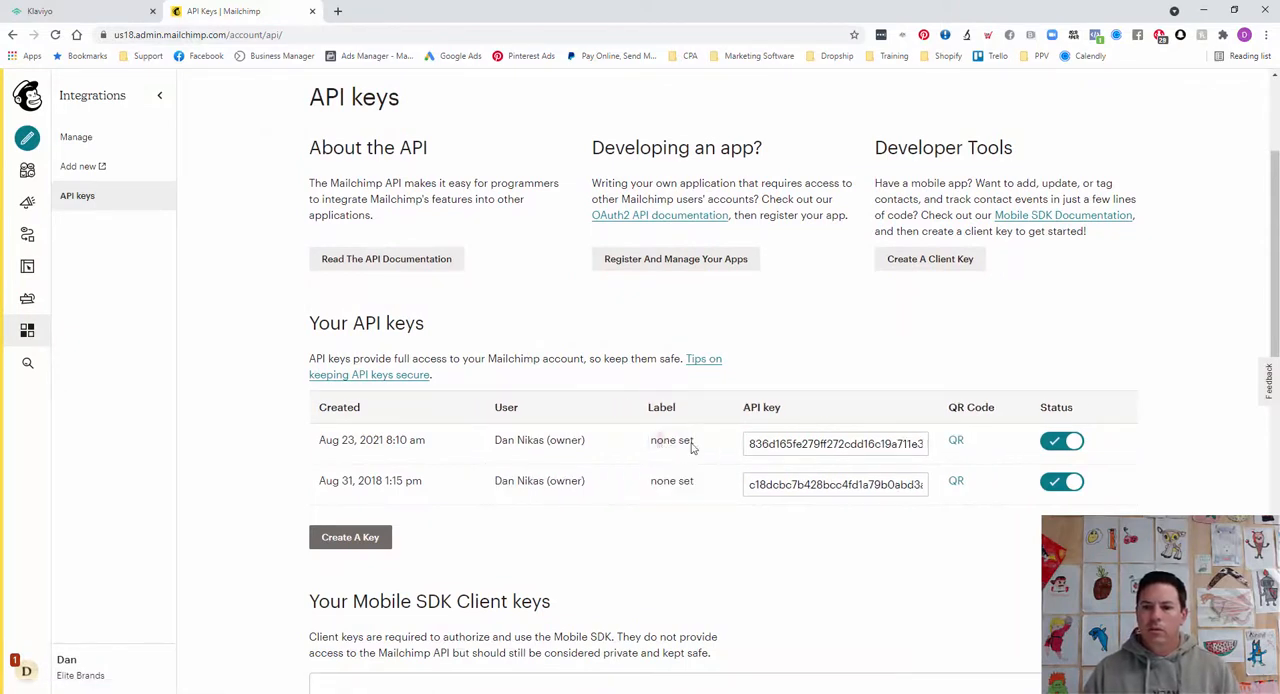
{"action": "type", "text": "Mai"}
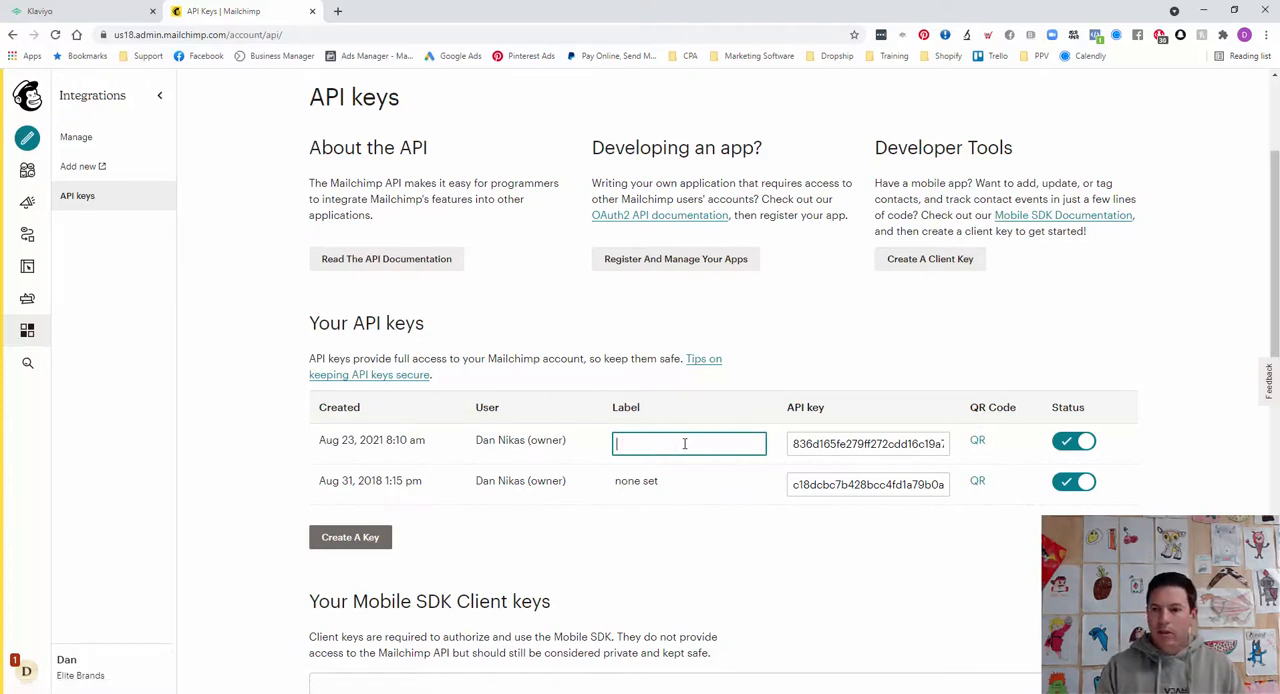
{"action": "type", "text": "Klaviyo"}
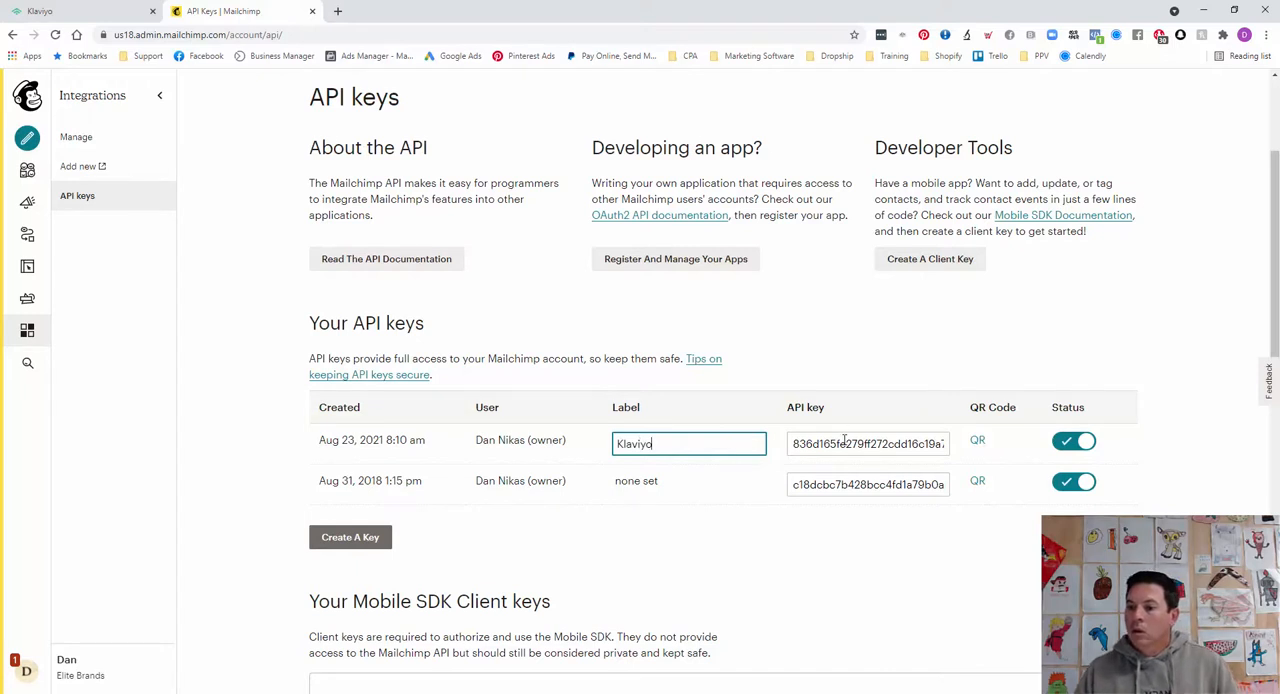
{"action": "right_click", "coordinate": [868, 444]}
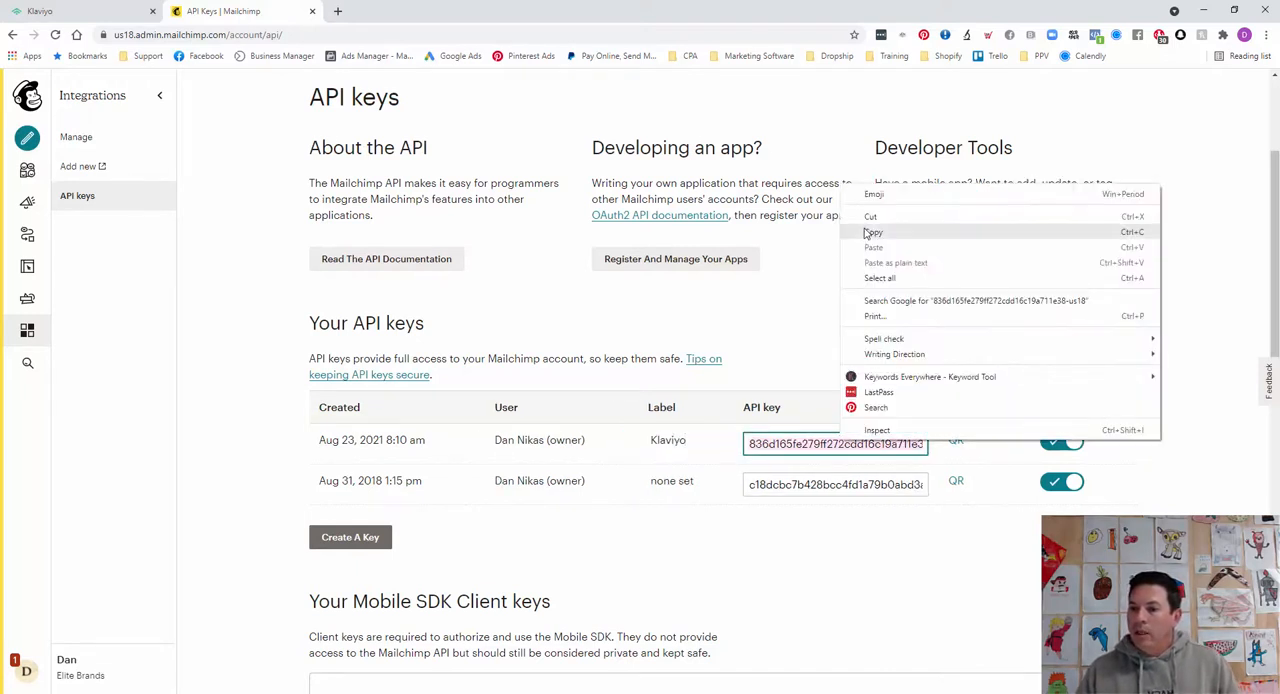
{"action": "left_click", "coordinate": [70, 12]}
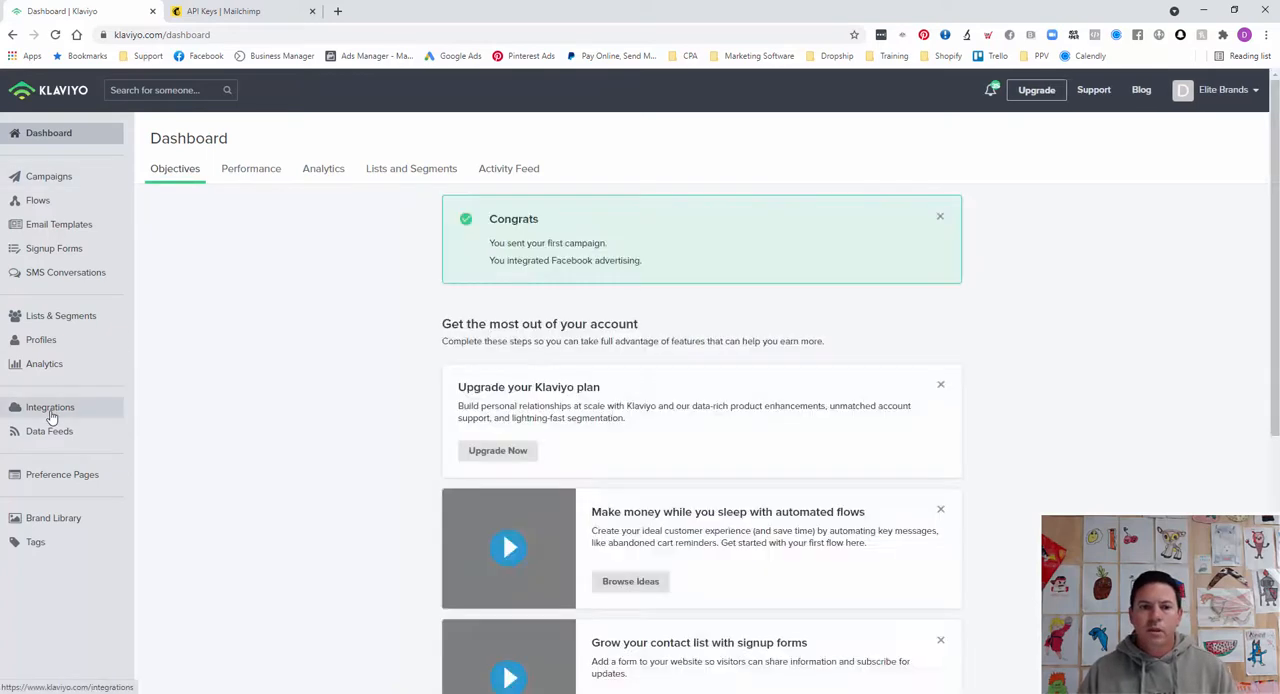
- Go to Klaviyo's Integrations, filter by 'mailc', and add the Mailchimp integration
{"action": "left_click", "coordinate": [48, 408]}
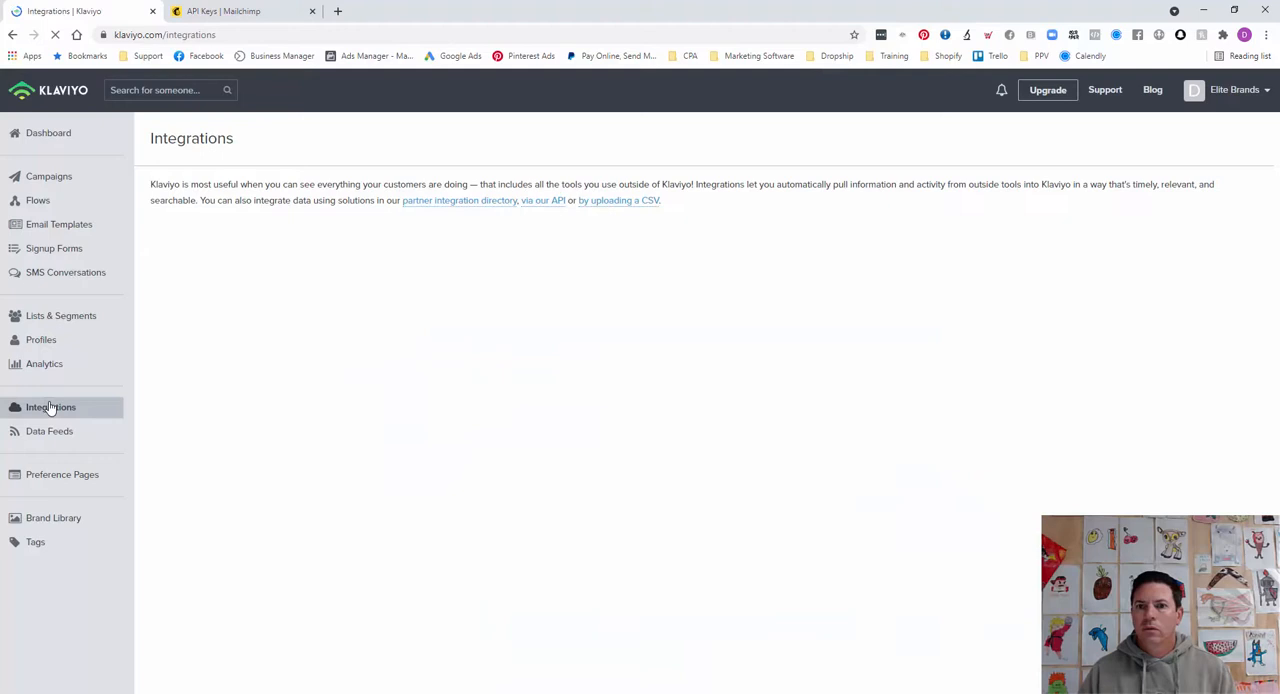
{"action": "left_click", "coordinate": [50, 408]}
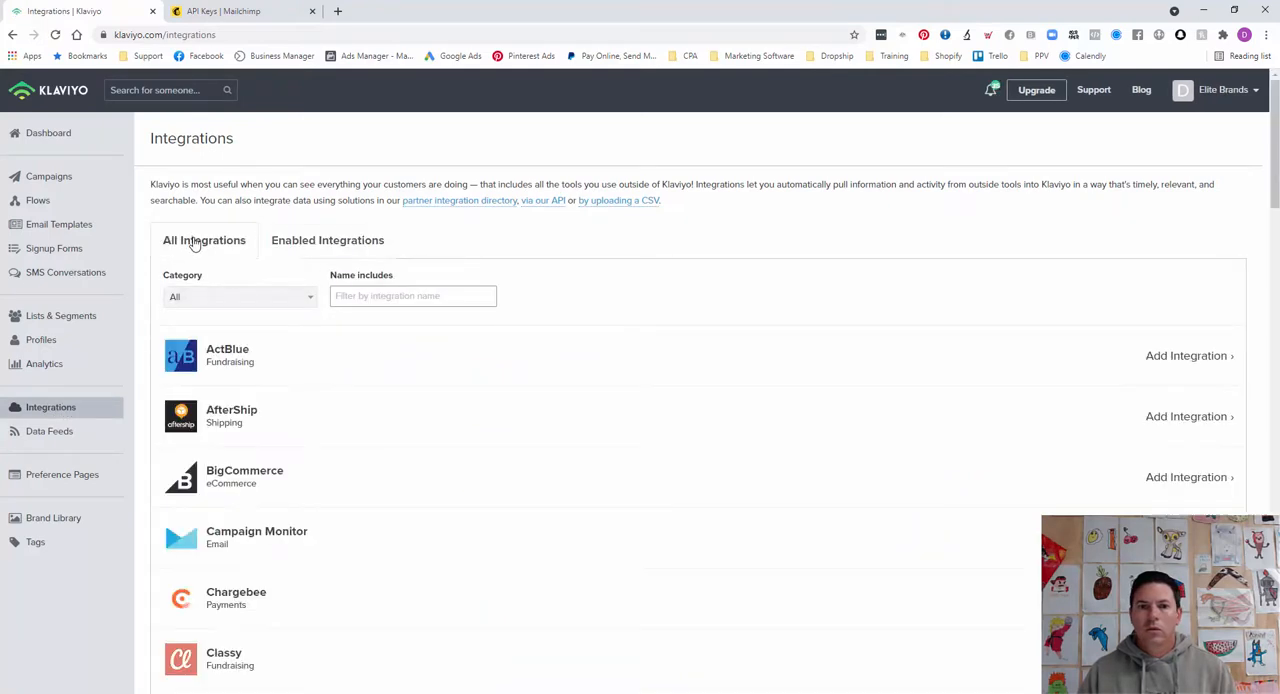
{"action": "type", "text": "mailc"}
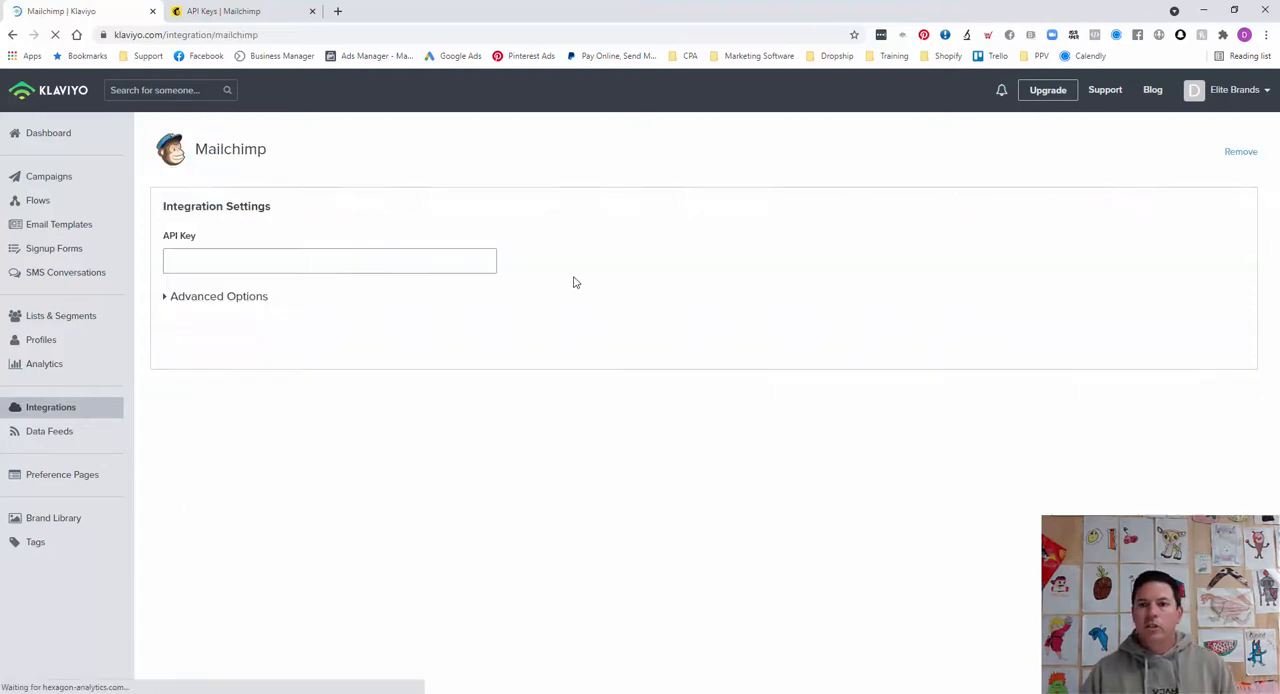
- Paste the Mailchimp API key, enable open and click data collection under Advanced Options, keeping all audiences synced
{"action": "left_click", "coordinate": [328, 260]}
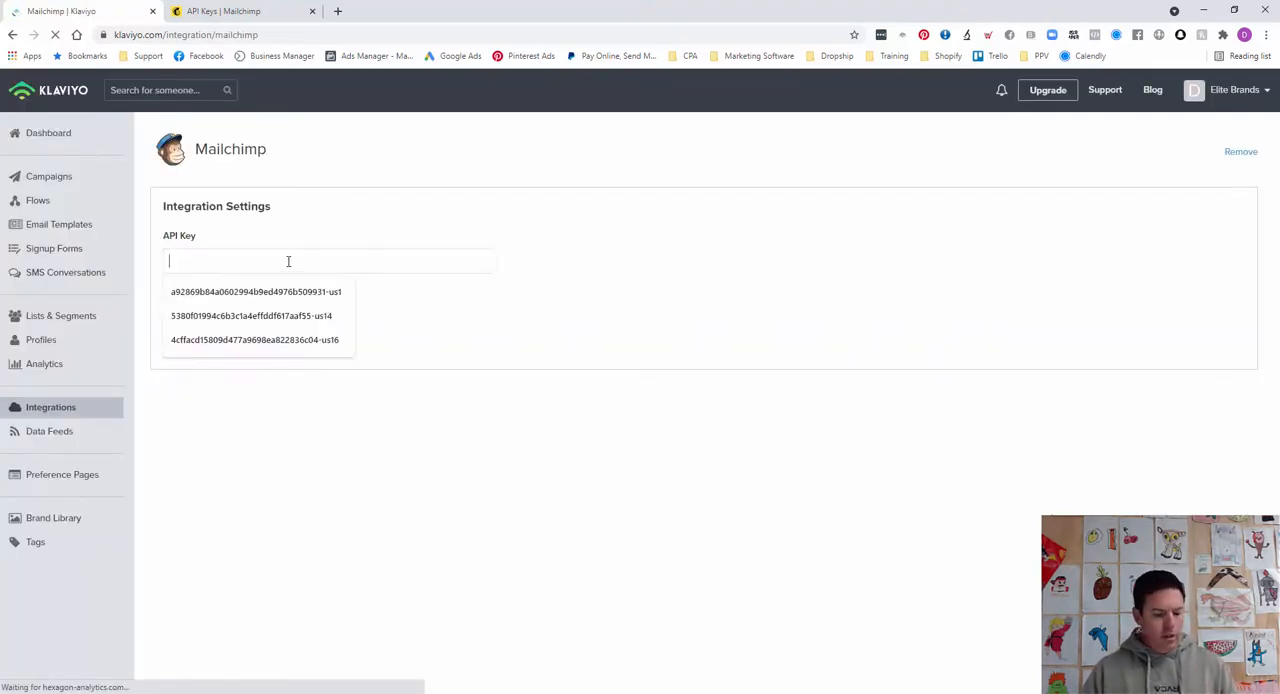
{"action": "left_click", "coordinate": [256, 292]}
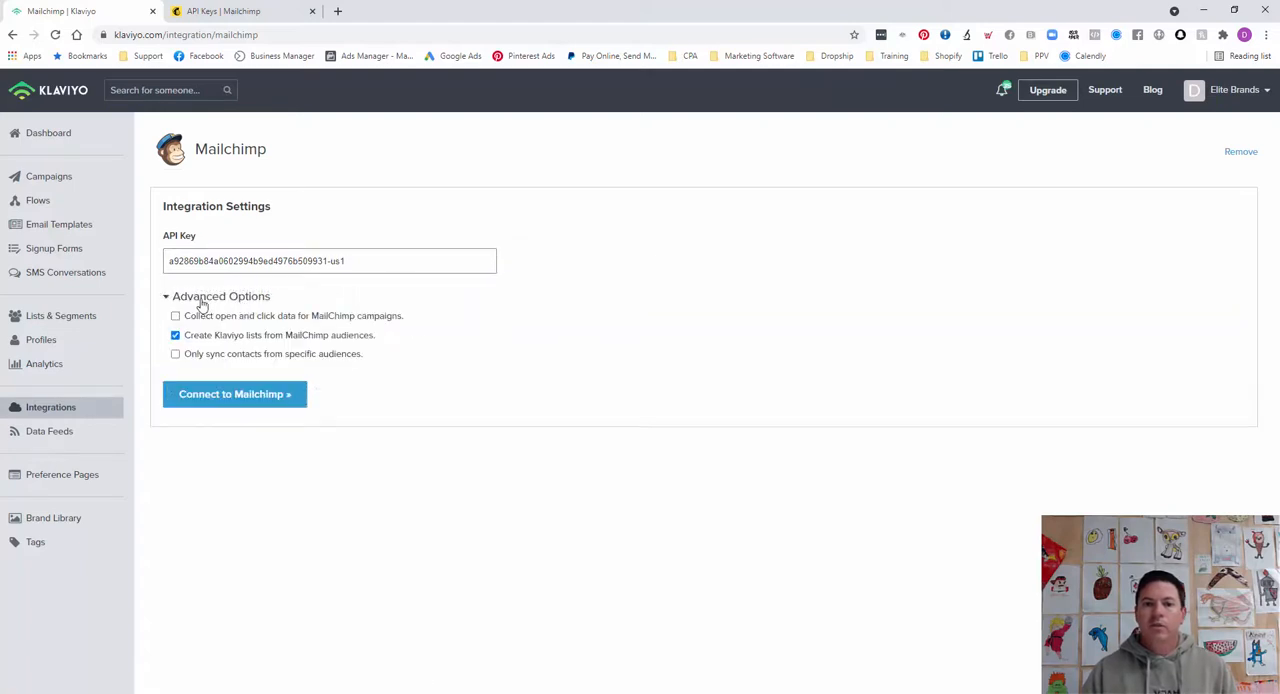
{"action": "left_click", "coordinate": [176, 316]}
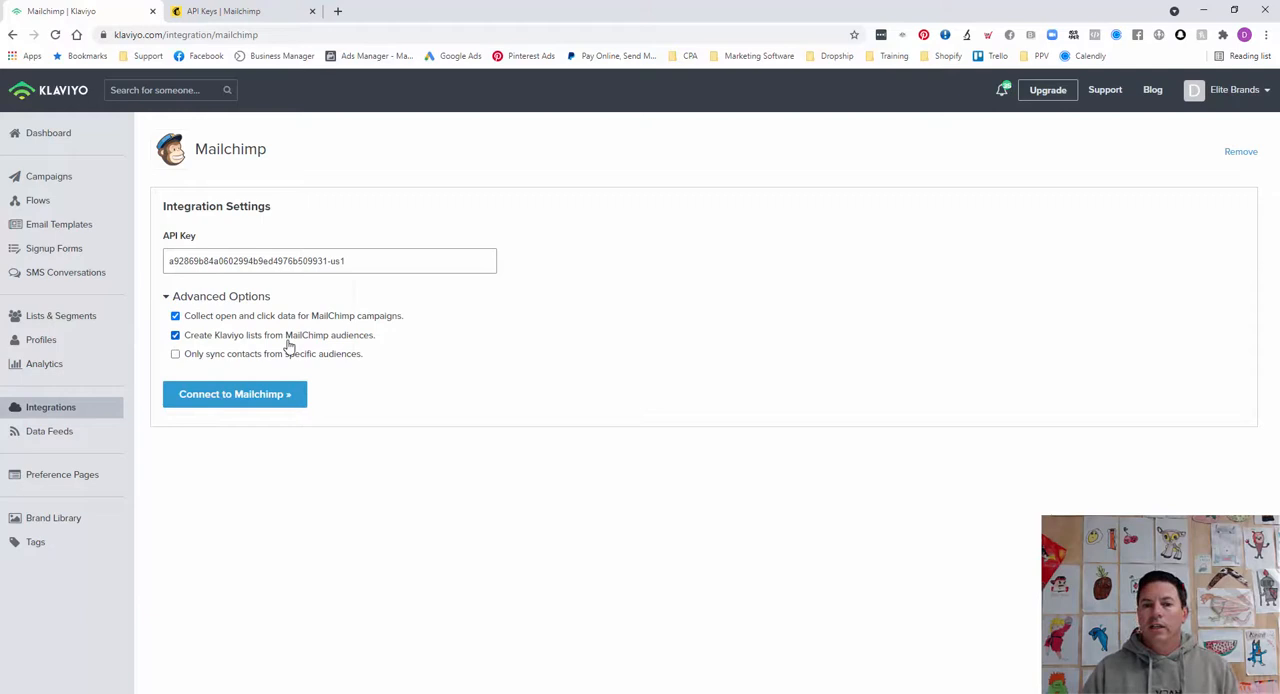
{"action": "mouse_move", "coordinate": [218, 328]}
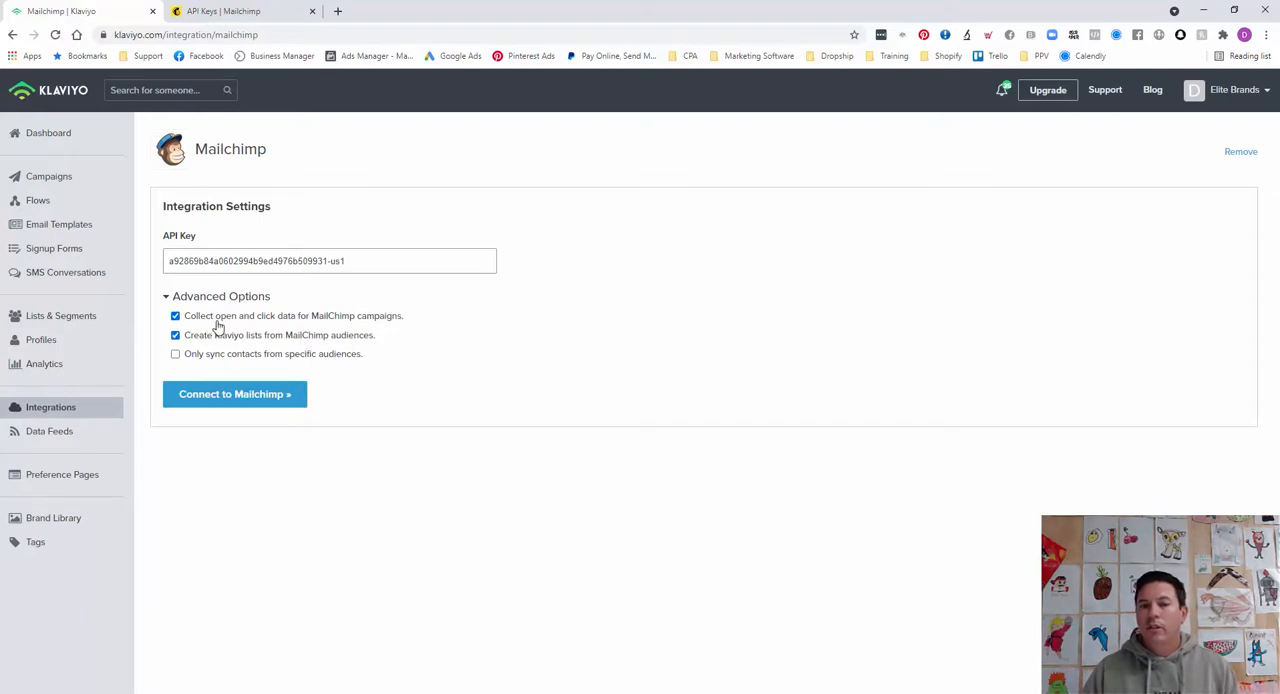
{"action": "mouse_move", "coordinate": [388, 324]}
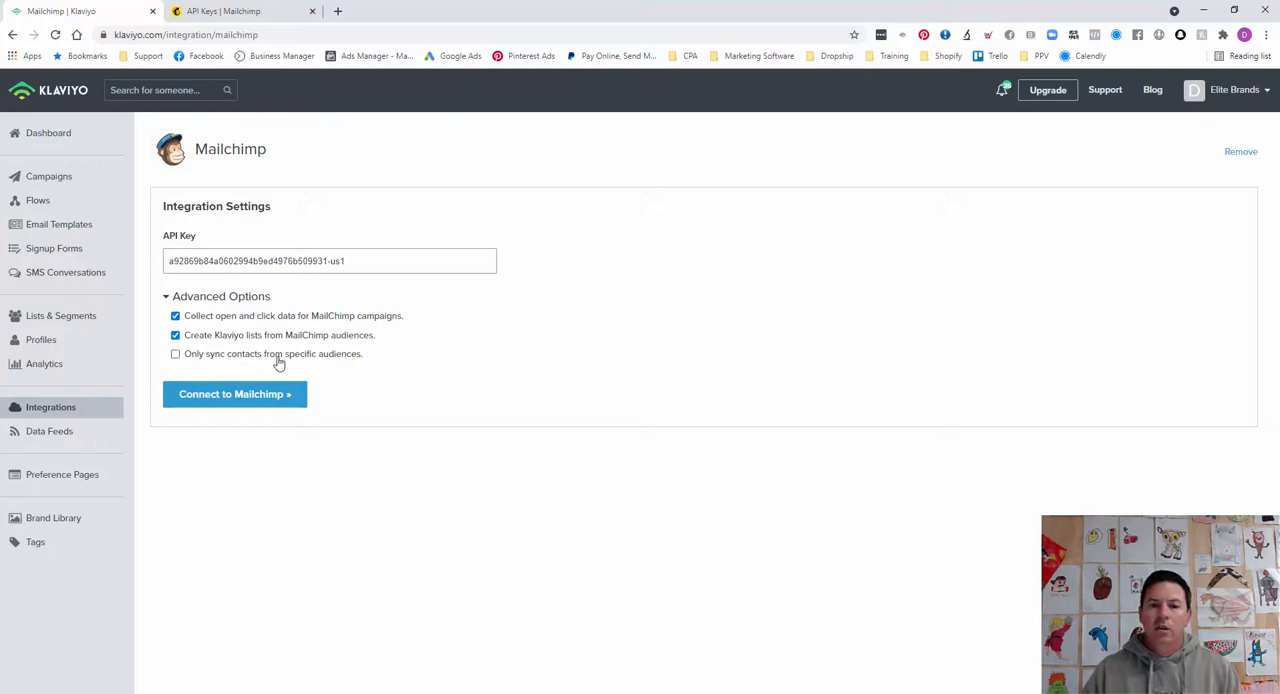
{"action": "mouse_move", "coordinate": [404, 360]}
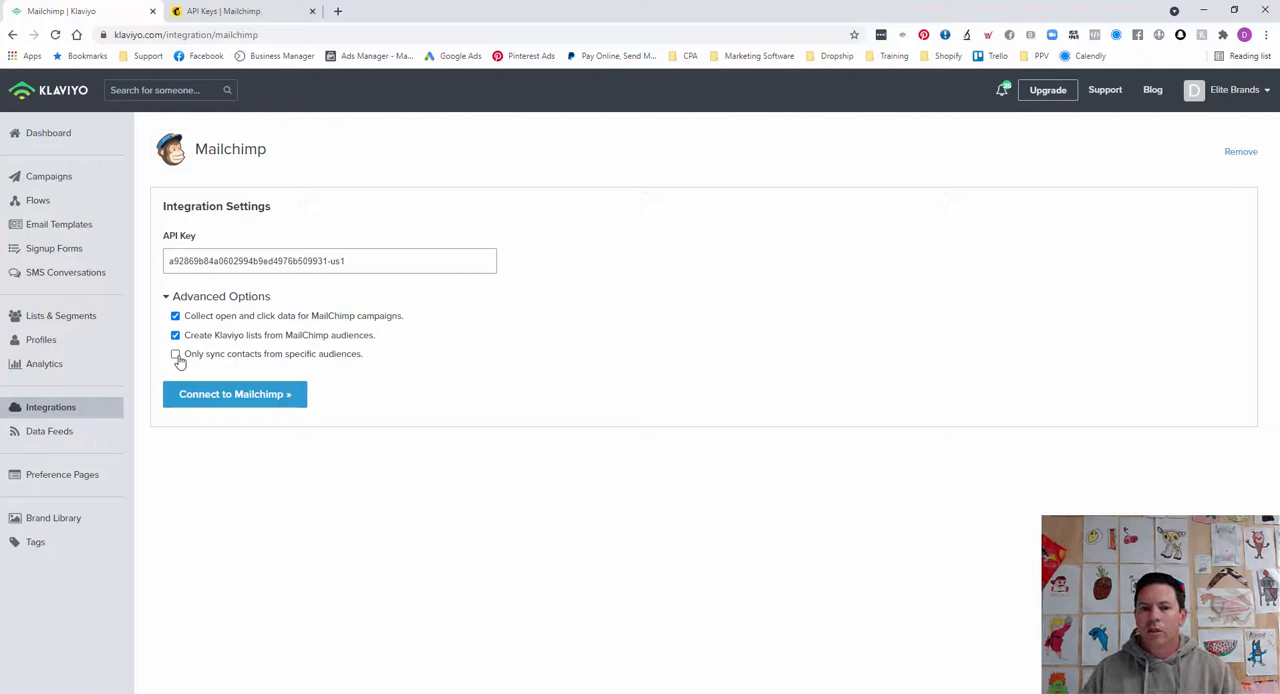
{"action": "left_click", "coordinate": [176, 354]}
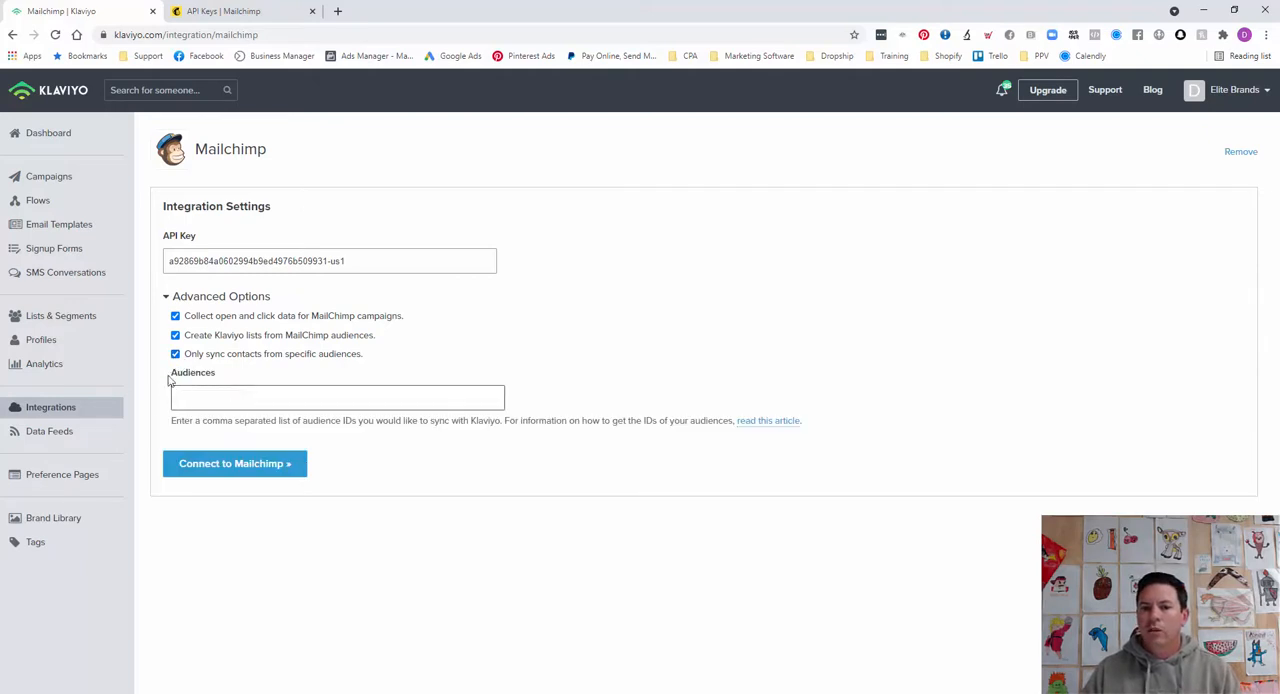
{"action": "left_click", "coordinate": [176, 354]}
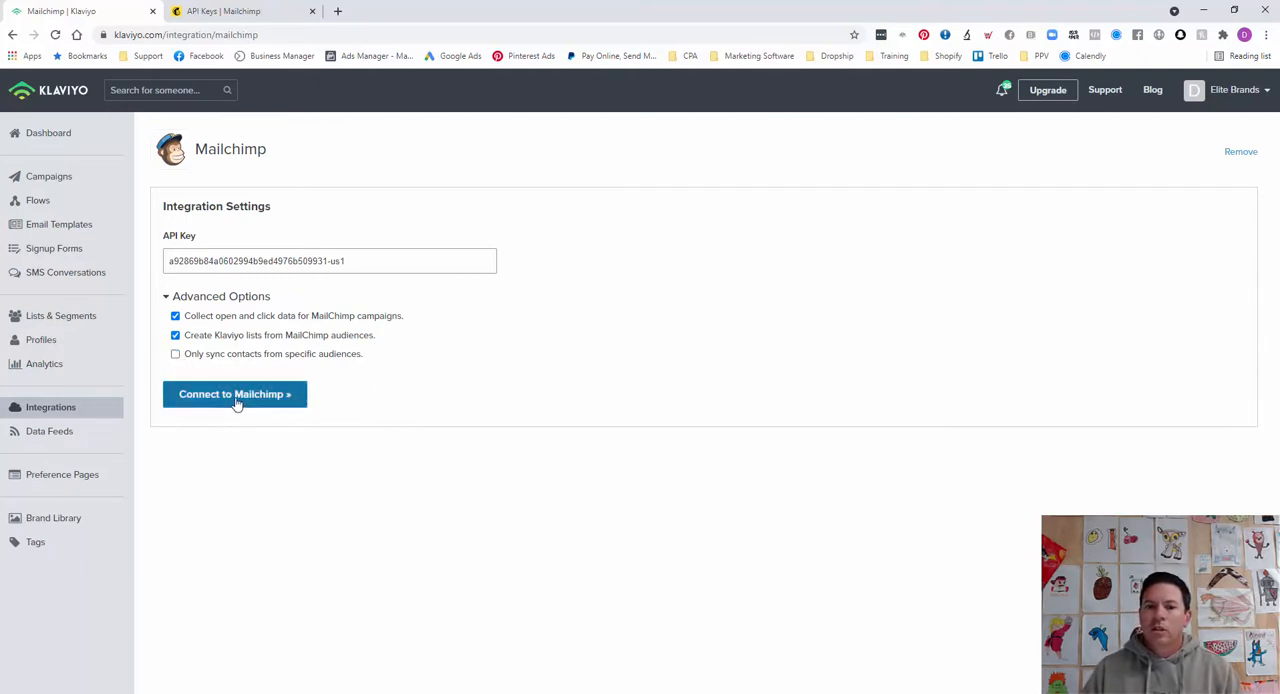
{"action": "left_click", "coordinate": [236, 394]}
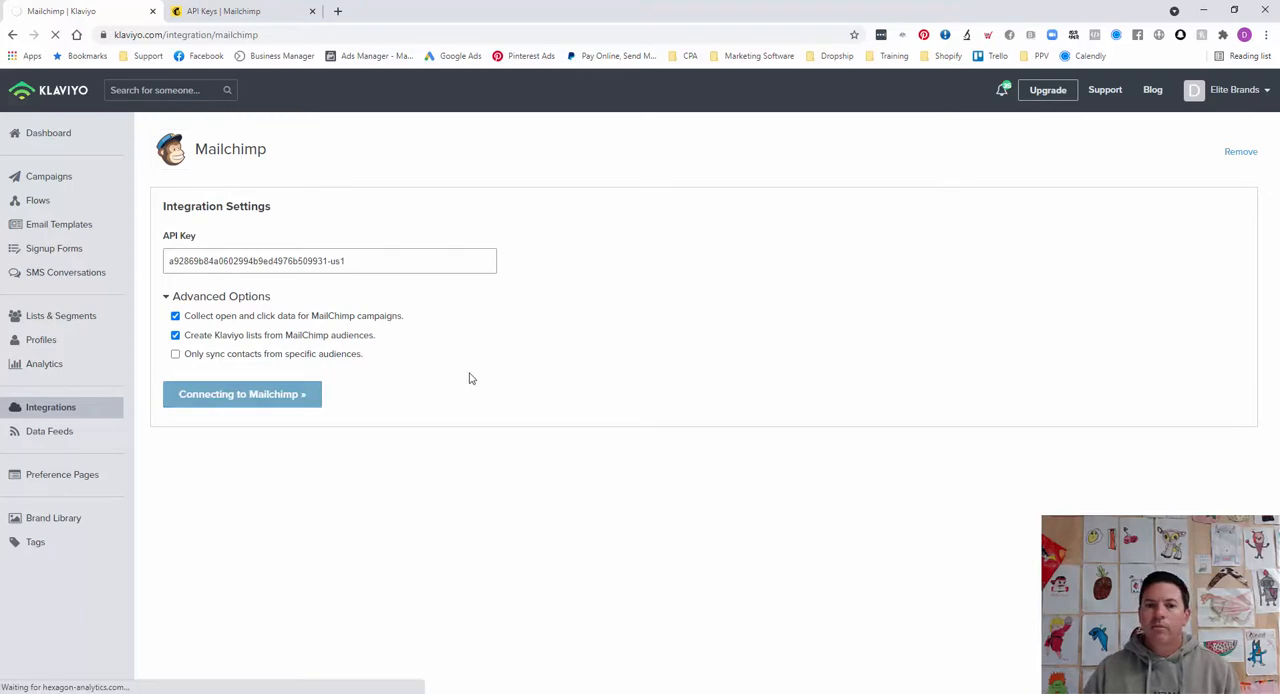
{"action": "mouse_move", "coordinate": [488, 360]}
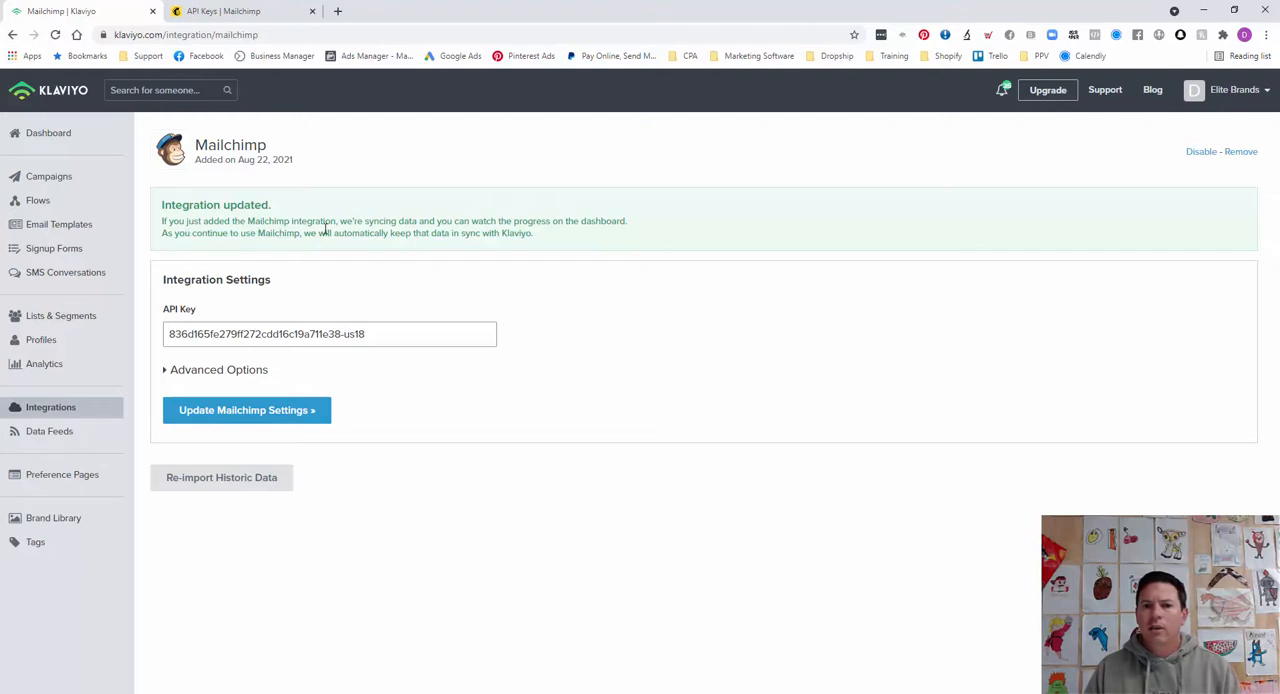
{"action": "mouse_move", "coordinate": [172, 252]}
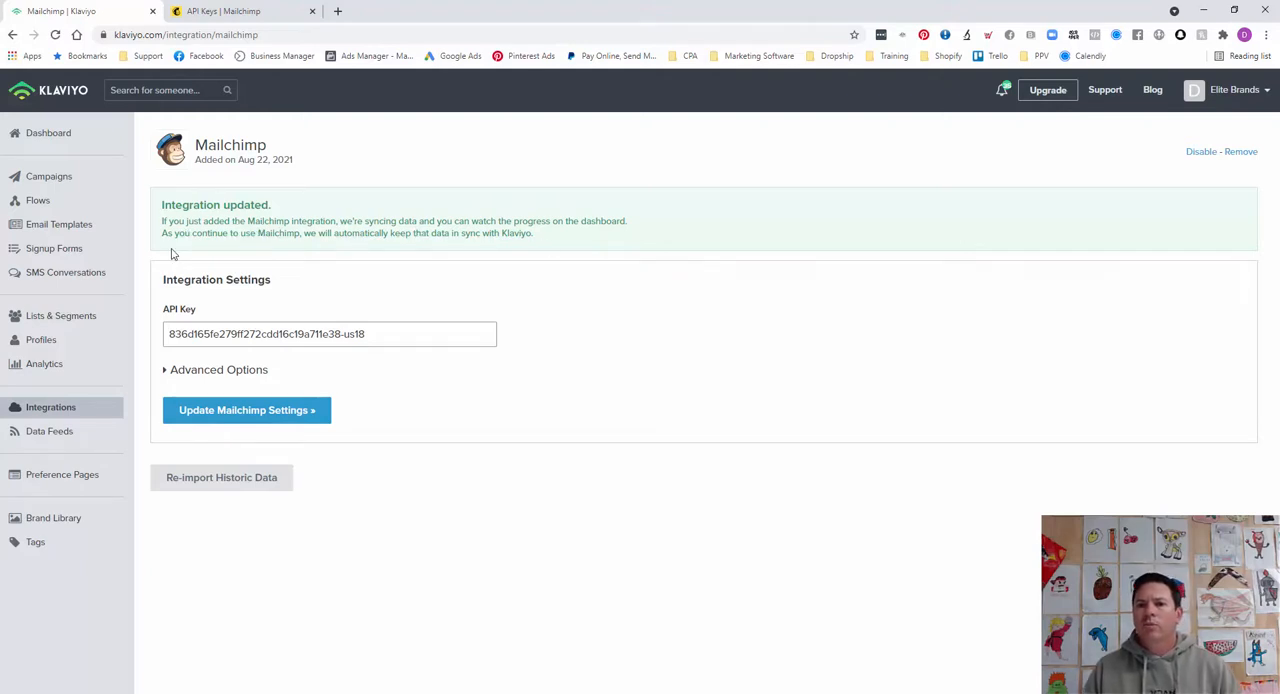
{"action": "mouse_move", "coordinate": [228, 248]}
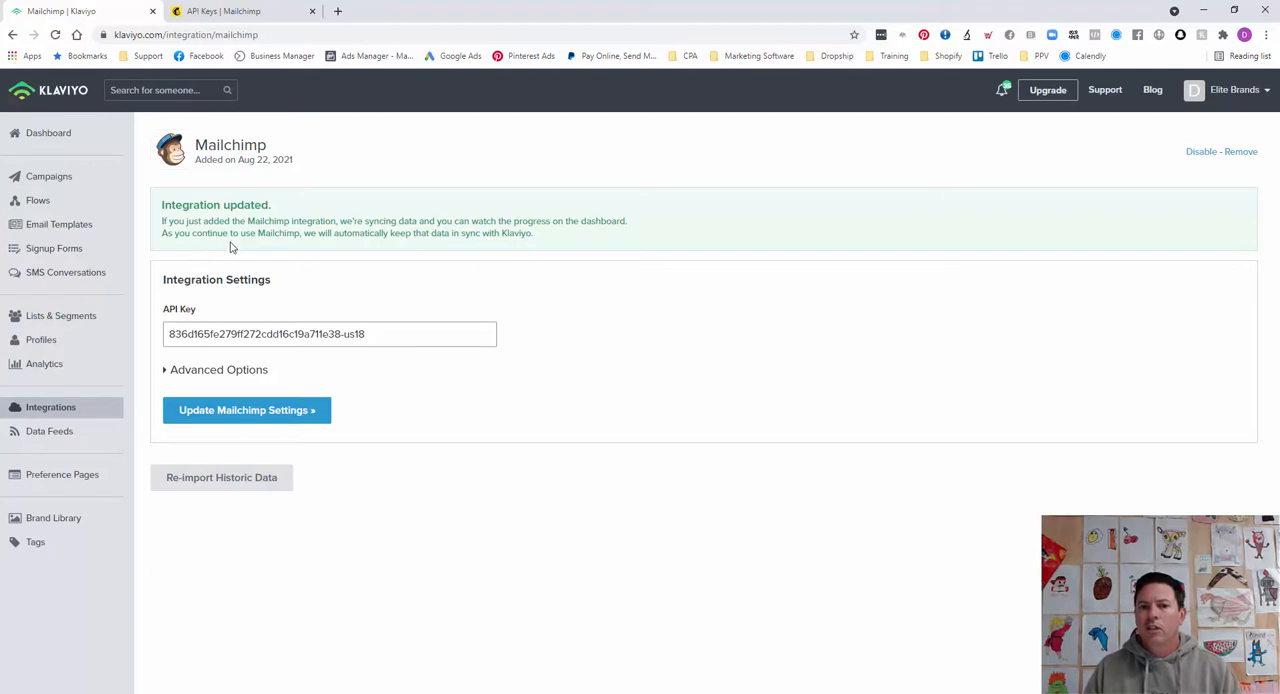
{"action": "mouse_move", "coordinate": [454, 244]}
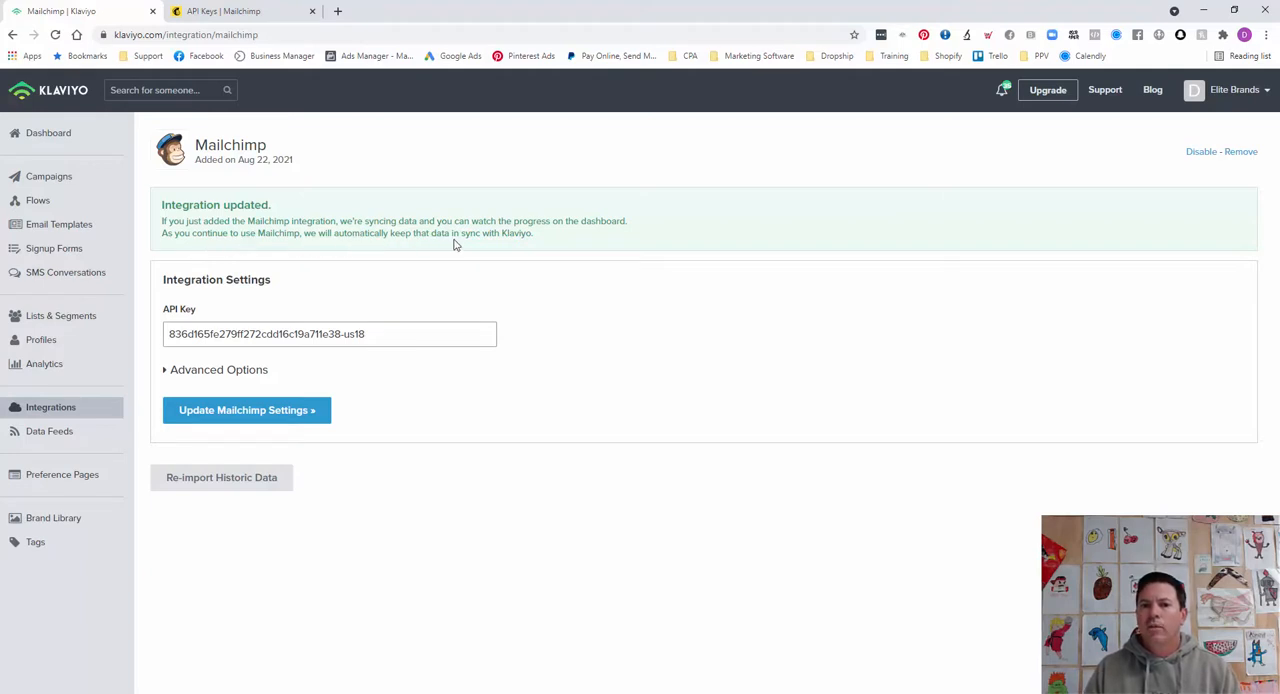
{"action": "mouse_move", "coordinate": [384, 244]}
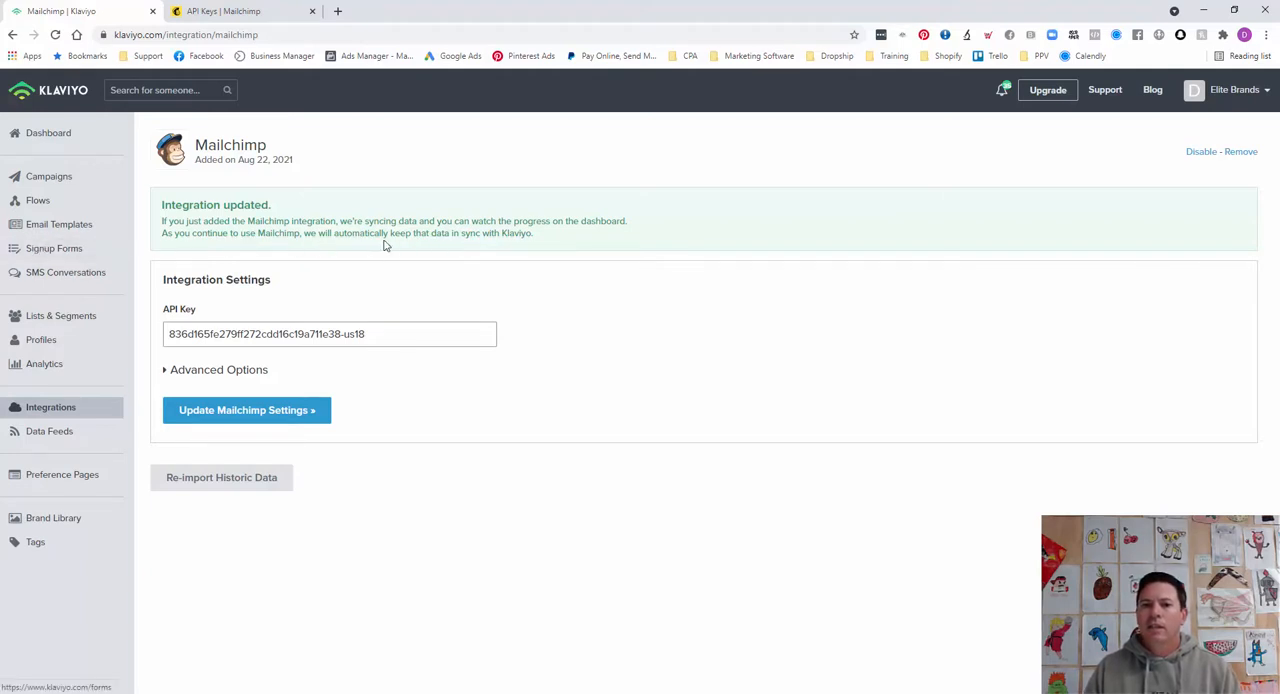
{"action": "mouse_move", "coordinate": [644, 324]}
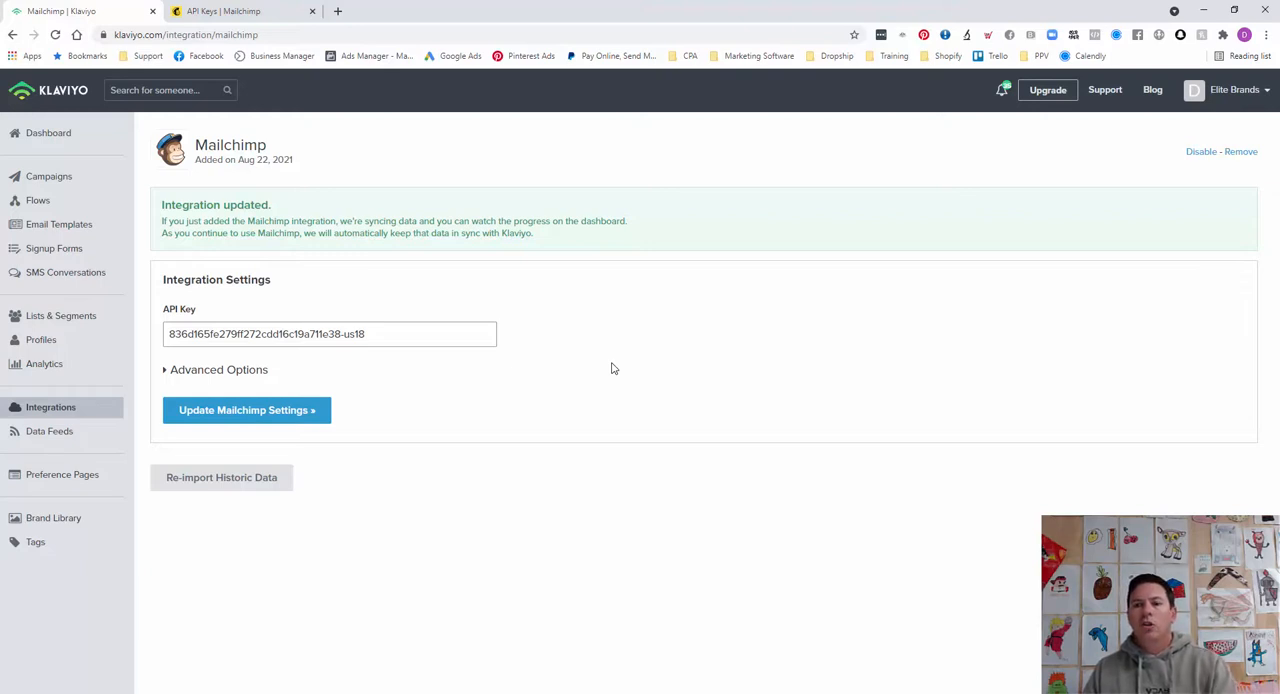
{"action": "mouse_move", "coordinate": [614, 364]}
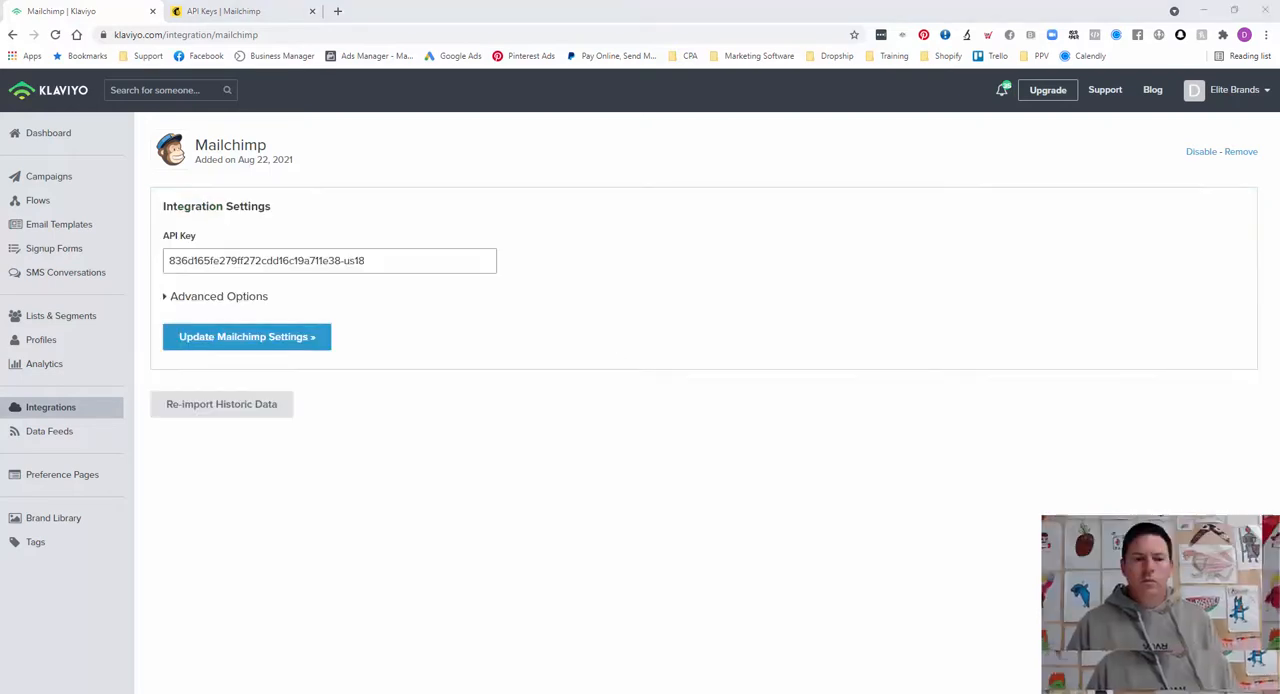
{"action": "mouse_move", "coordinate": [430, 492]}
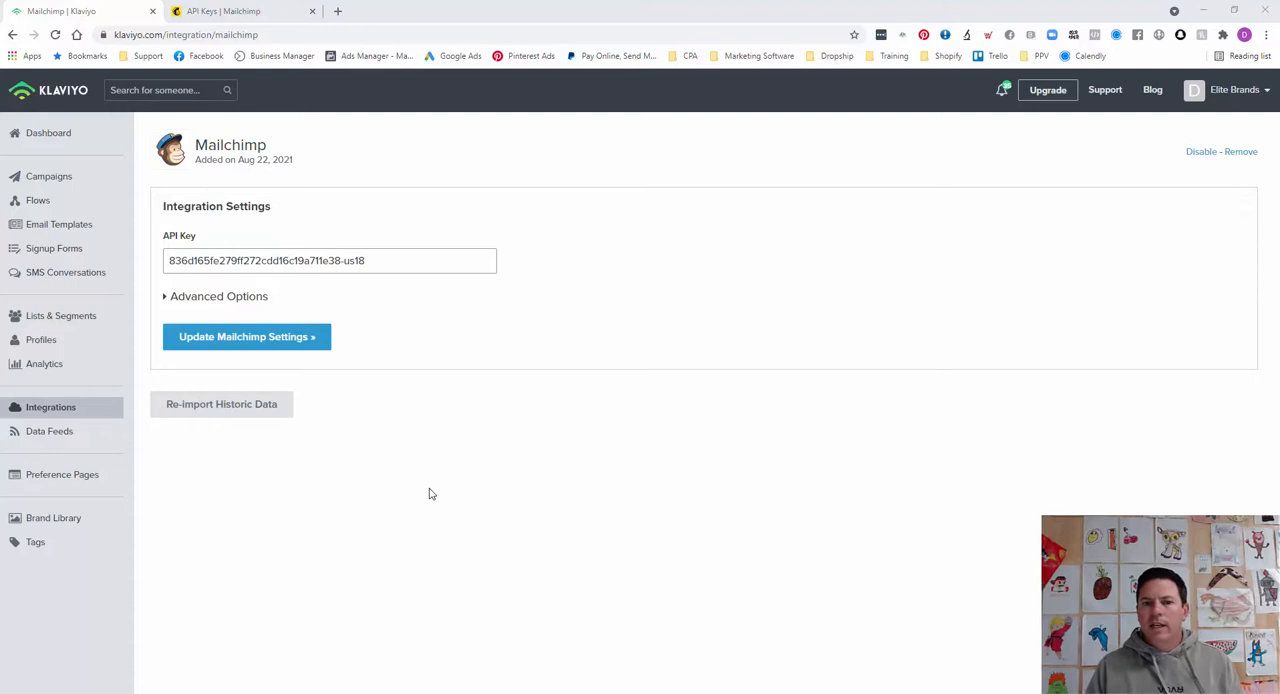
{"action": "mouse_move", "coordinate": [456, 388]}
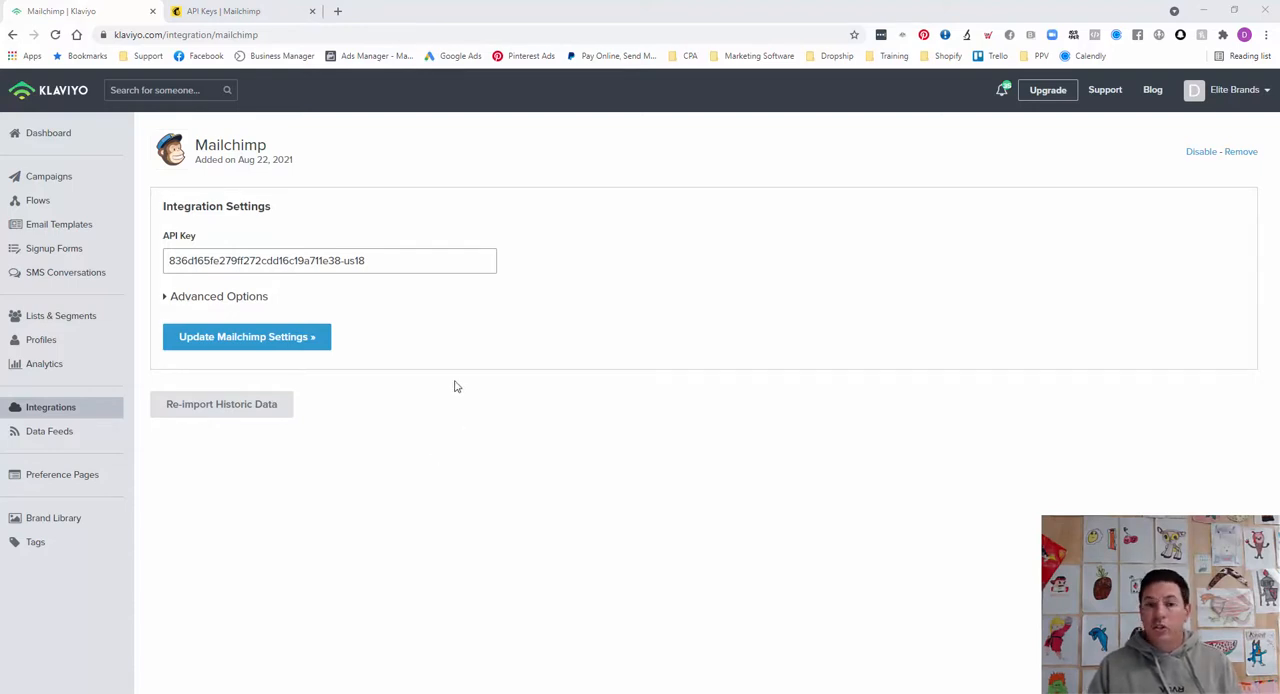
{"action": "mouse_move", "coordinate": [616, 428]}
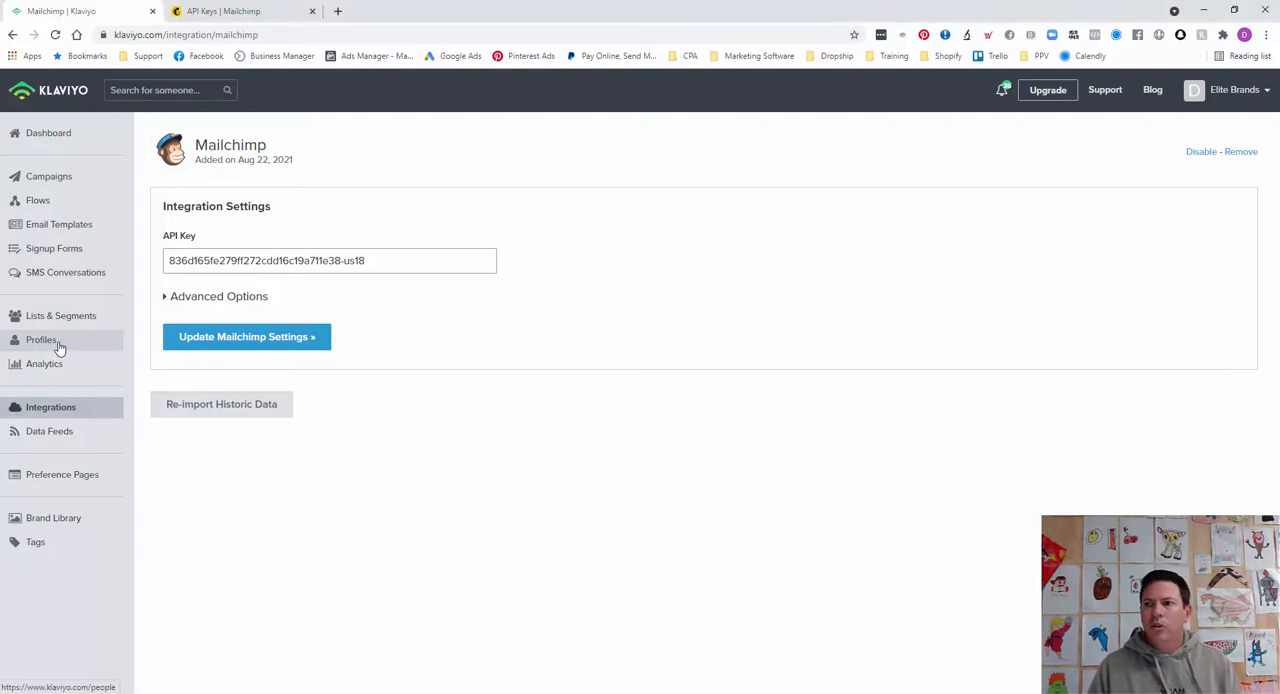
- Show the Profiles list of active and suppressed subscribers and select the top one
{"action": "left_click", "coordinate": [40, 340]}
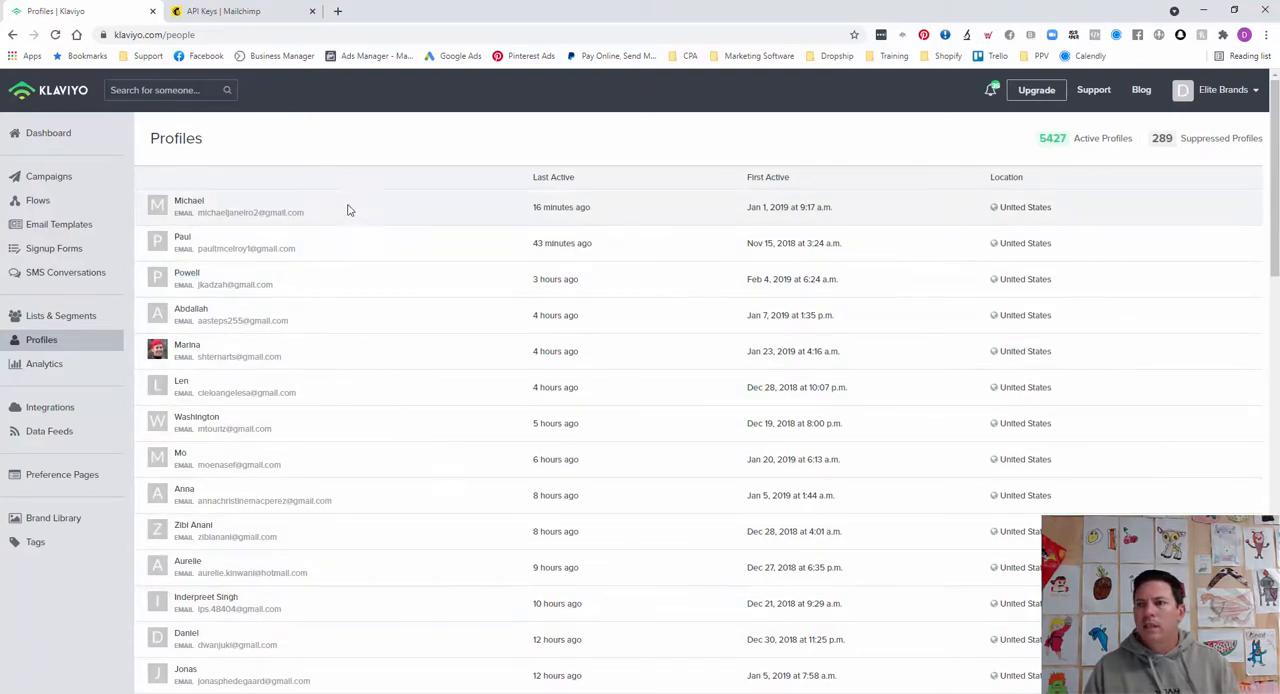
{"action": "mouse_move", "coordinate": [932, 148]}
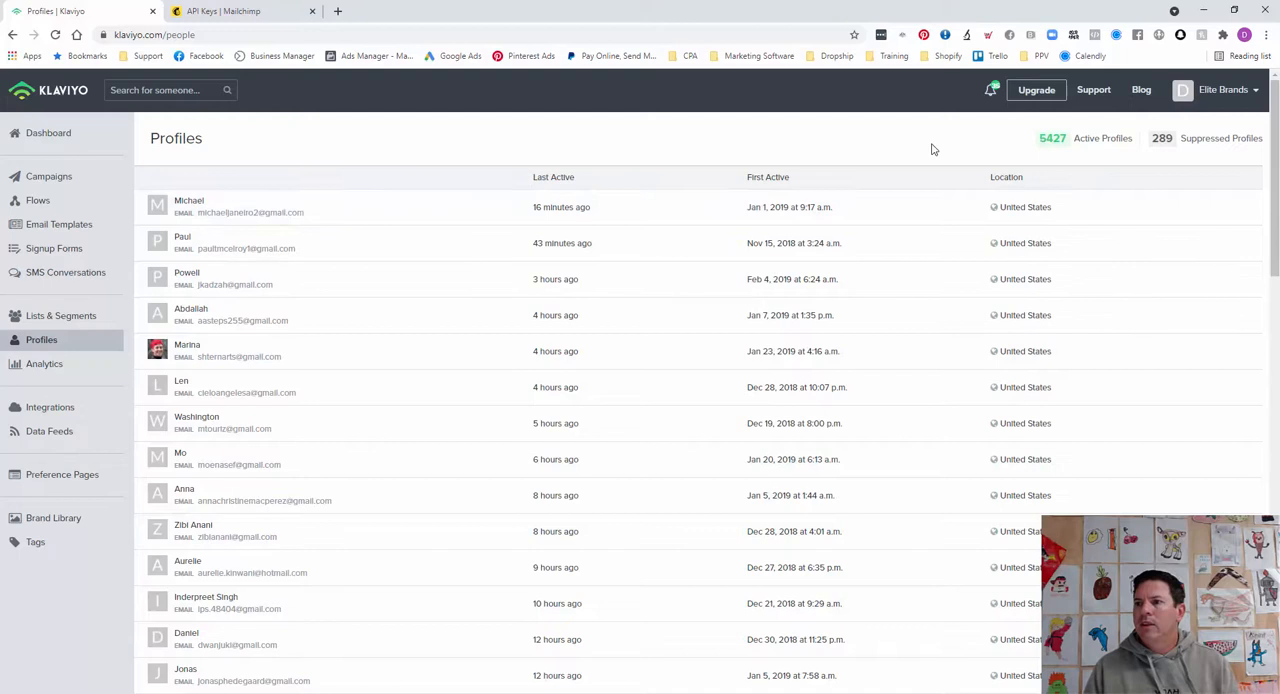
{"action": "mouse_move", "coordinate": [952, 152]}
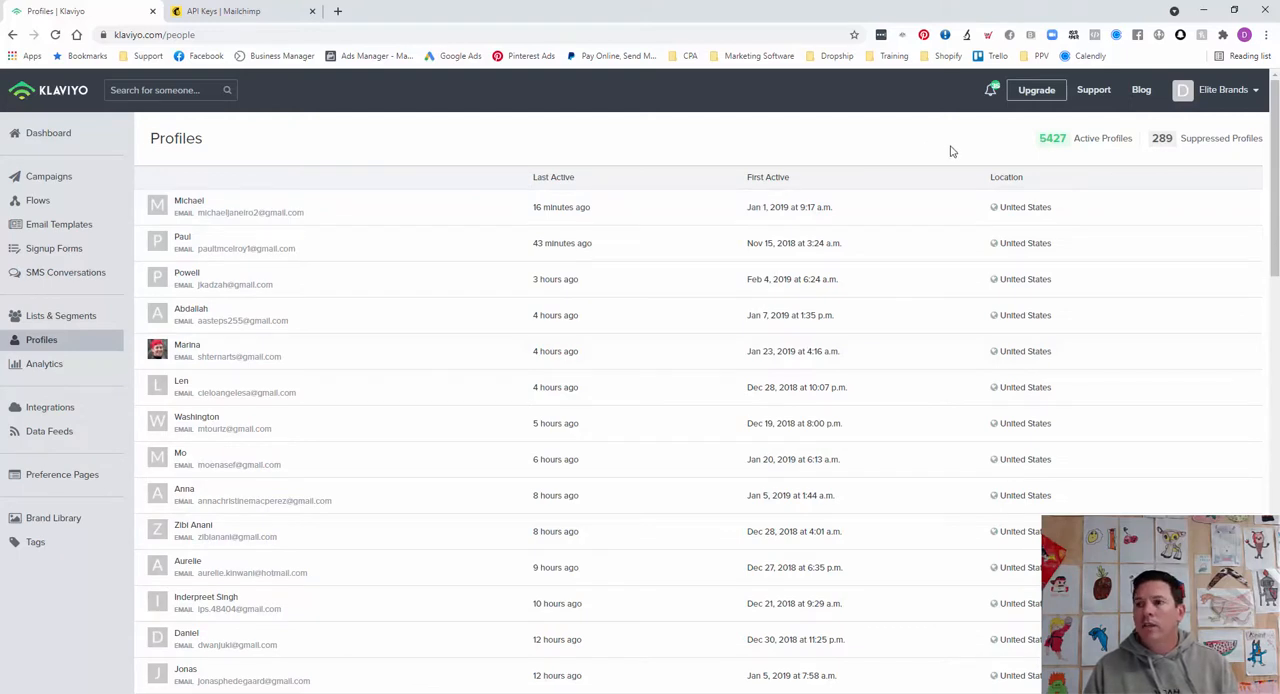
{"action": "mouse_move", "coordinate": [1172, 152]}
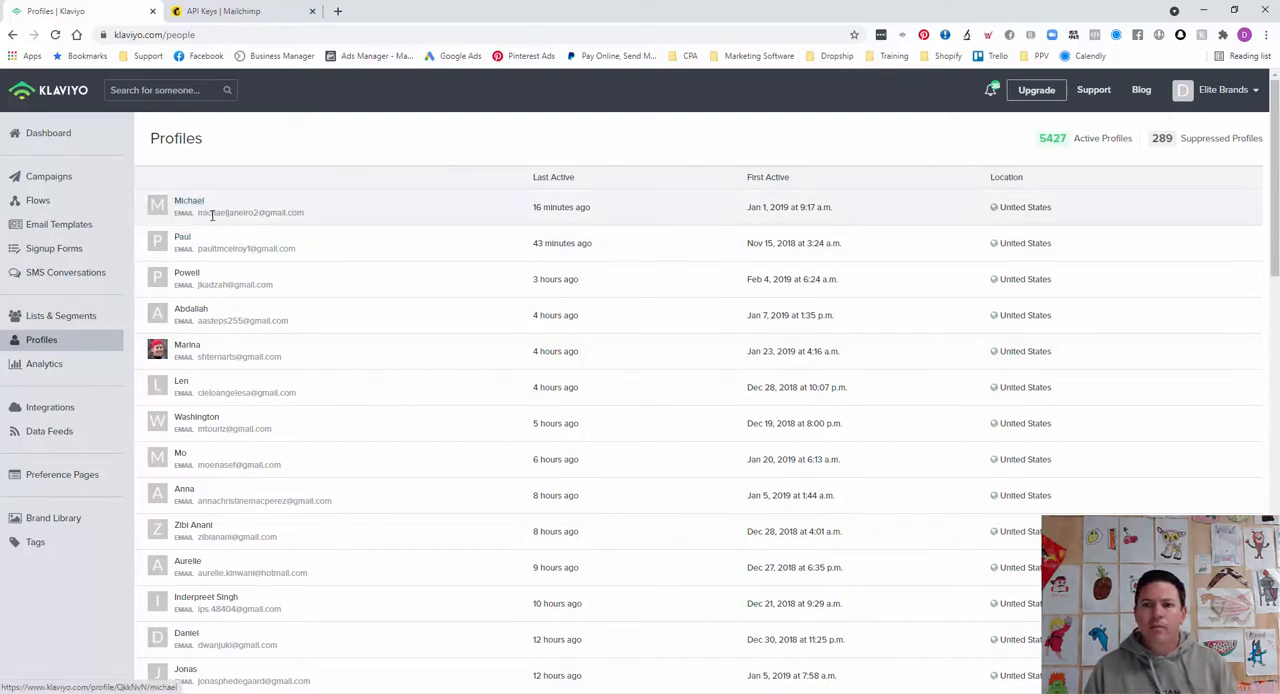
{"action": "left_click", "coordinate": [188, 200]}
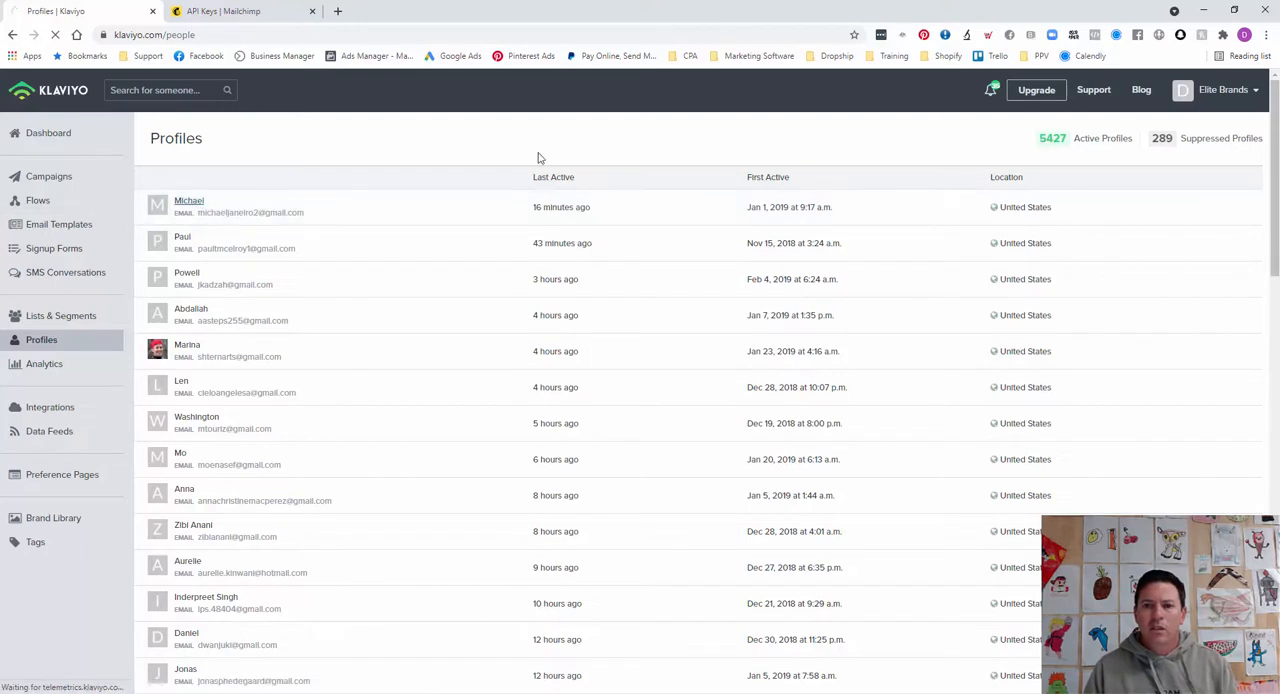
- View the top subscriber's activity feed of received and opened Mailchimp emails
{"action": "left_click", "coordinate": [188, 200]}
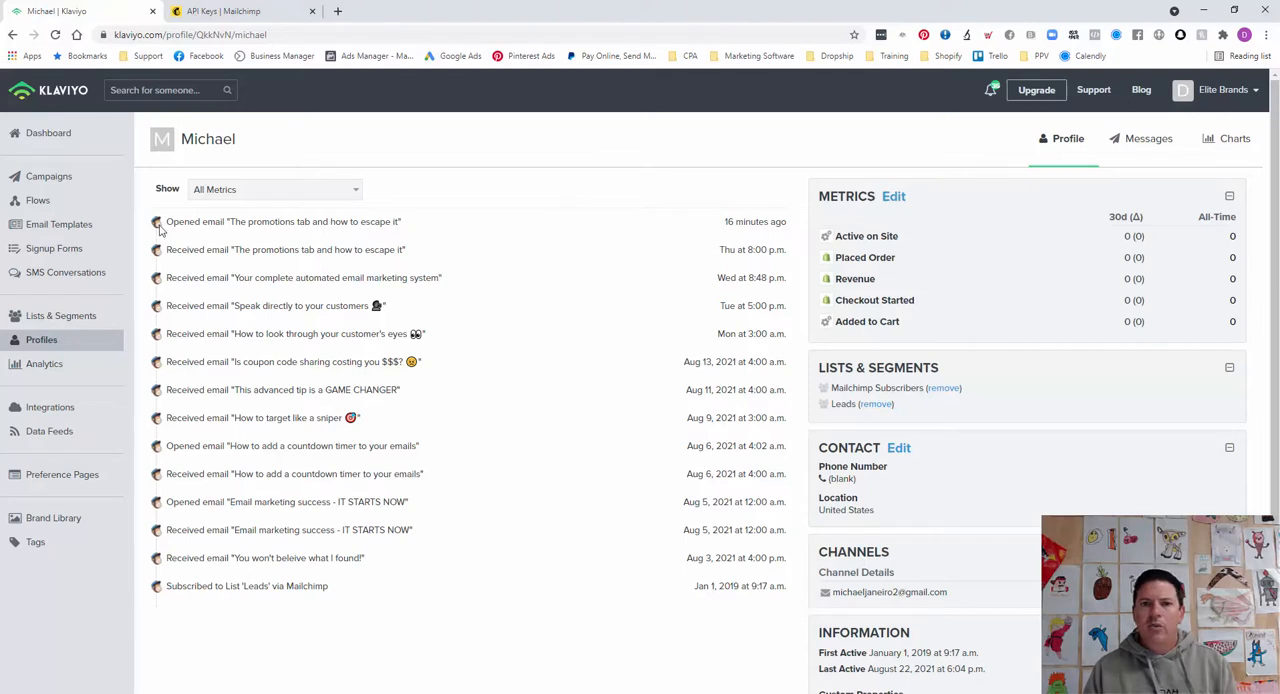
{"action": "mouse_move", "coordinate": [156, 248]}
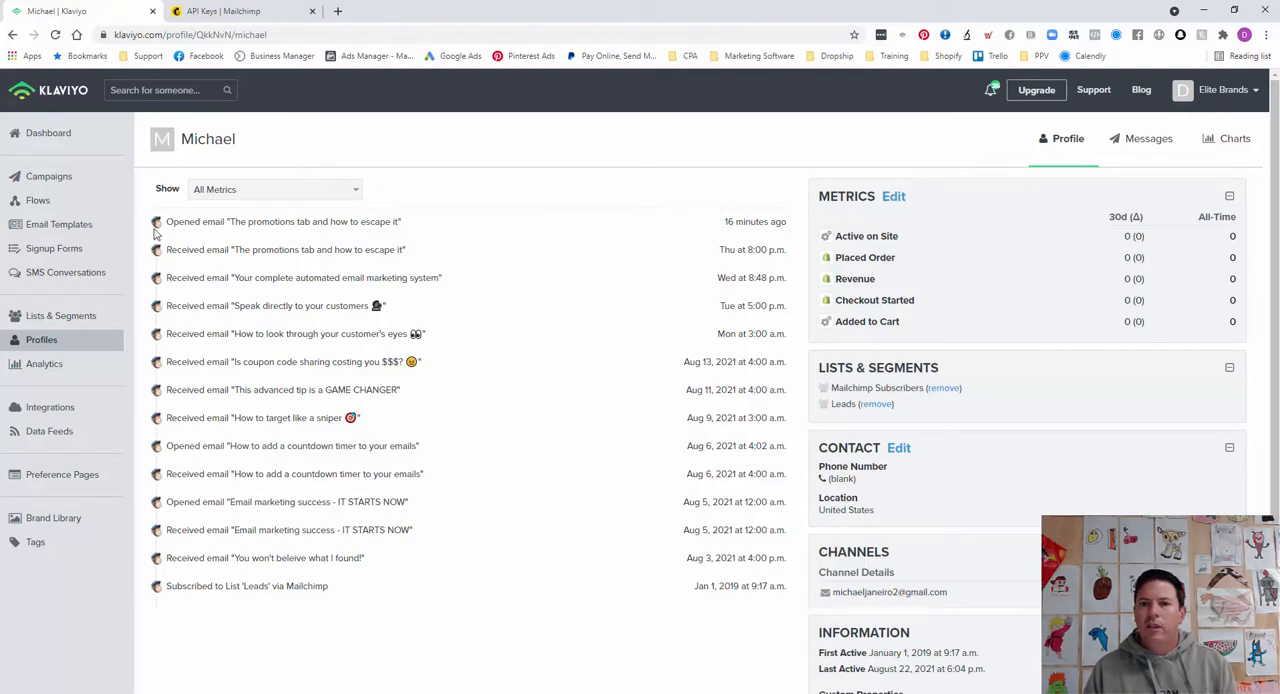
{"action": "mouse_move", "coordinate": [332, 352]}
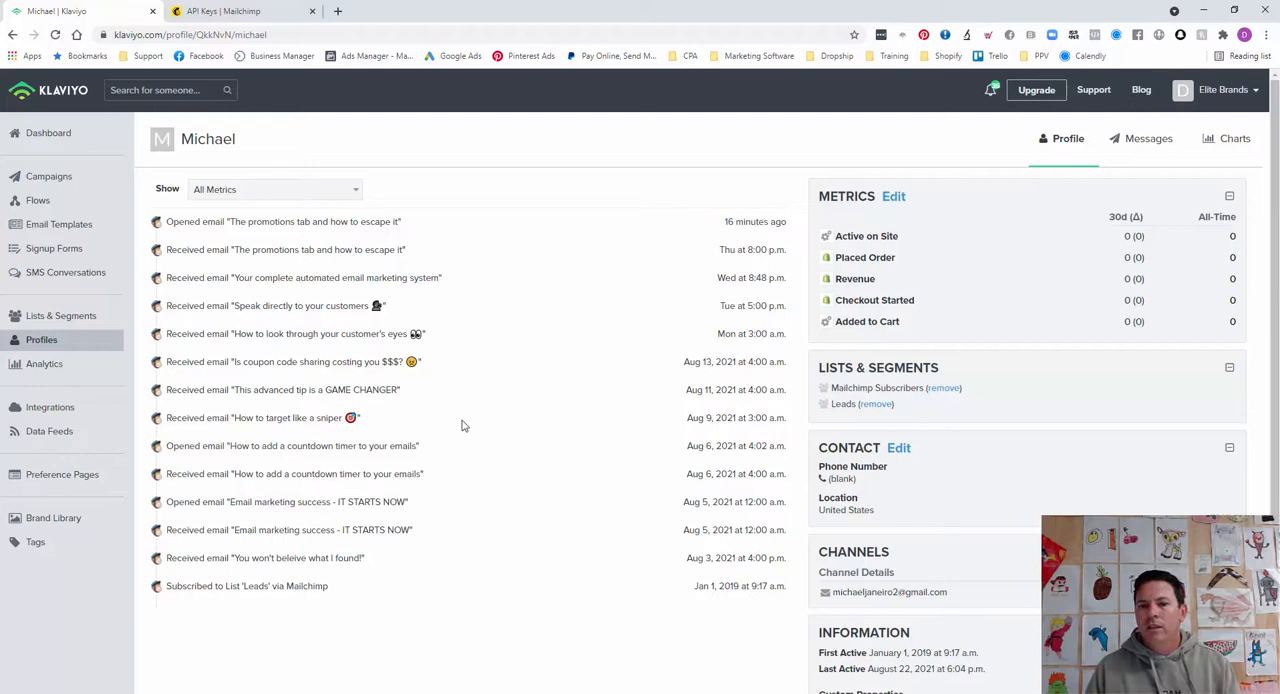
{"action": "scroll", "scroll_direction": "down", "scroll_amount": 3}
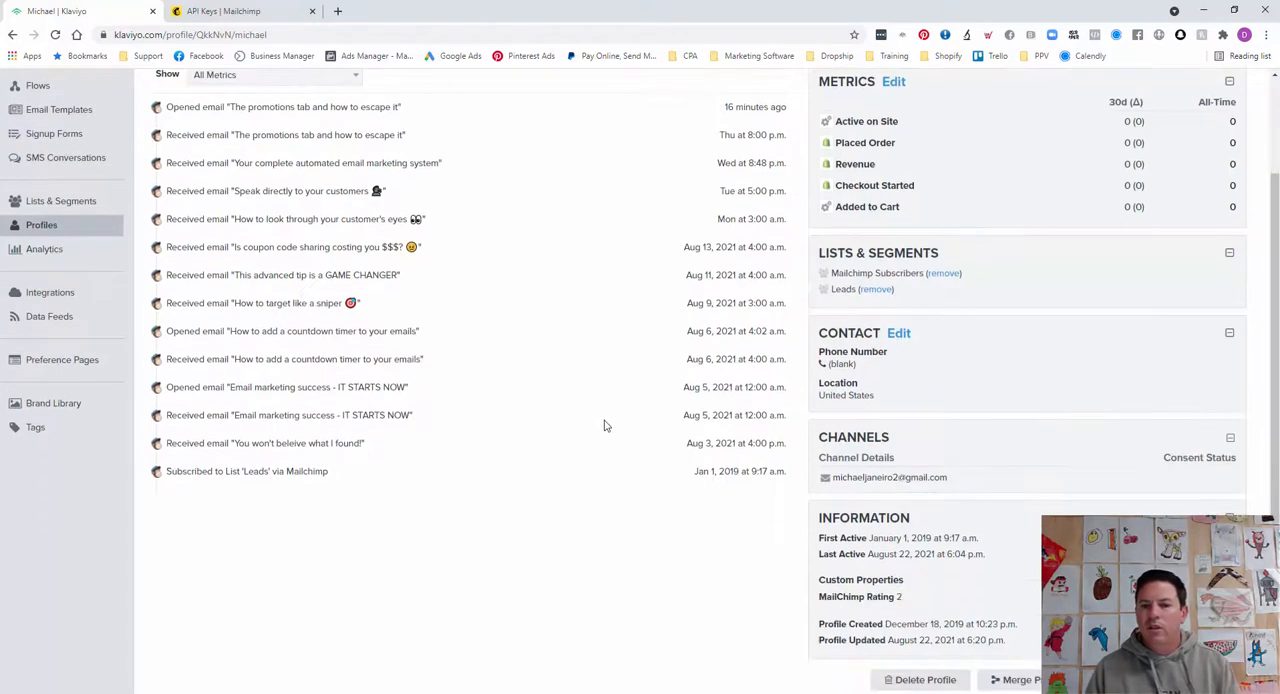
{"action": "mouse_move", "coordinate": [868, 608]}
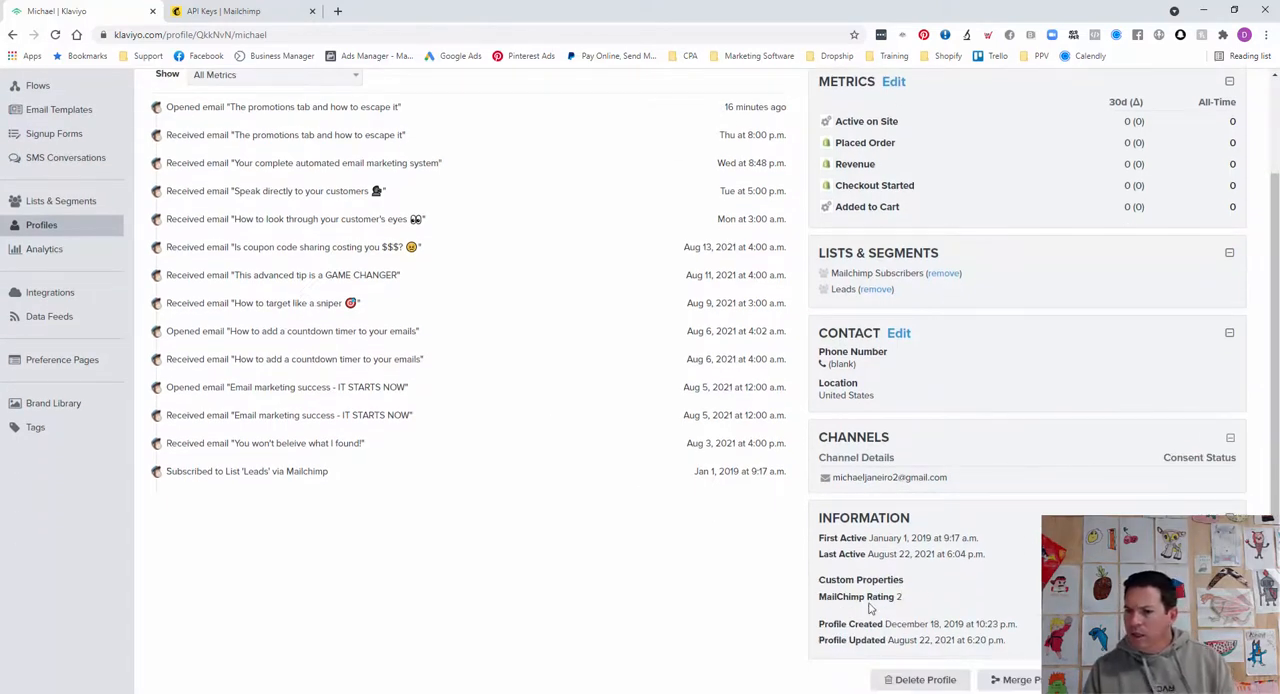
{"action": "mouse_move", "coordinate": [880, 596]}
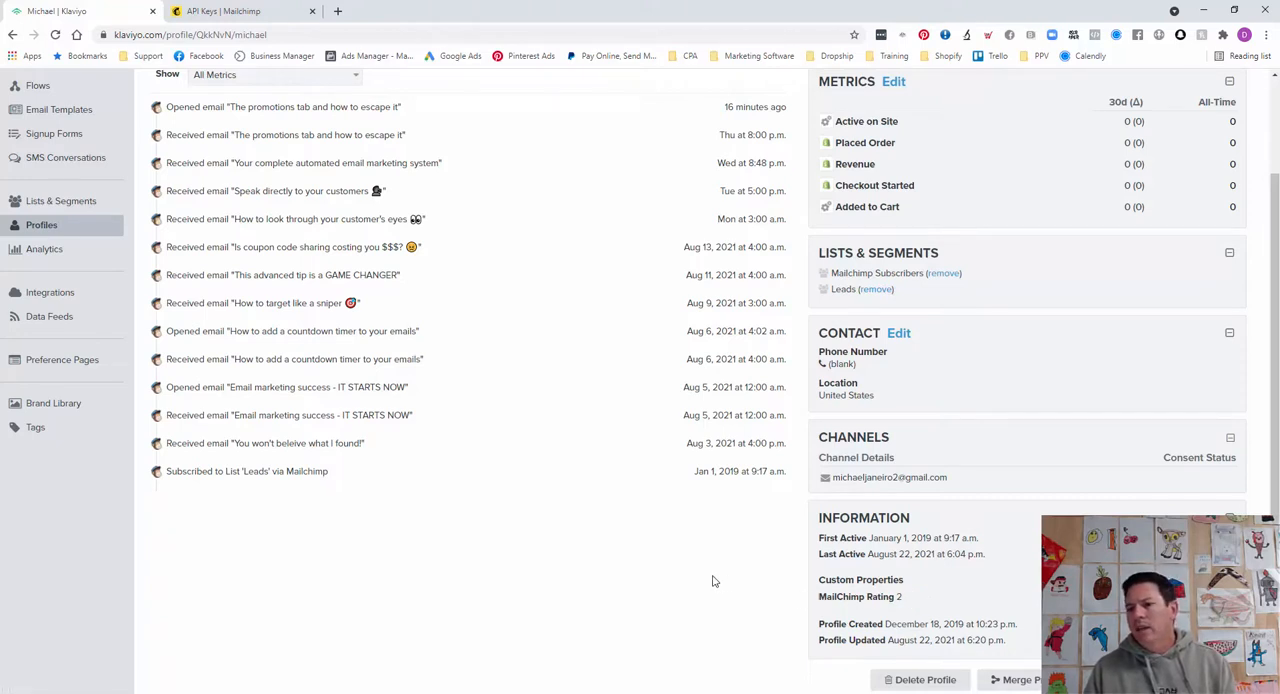
{"action": "mouse_move", "coordinate": [656, 548]}
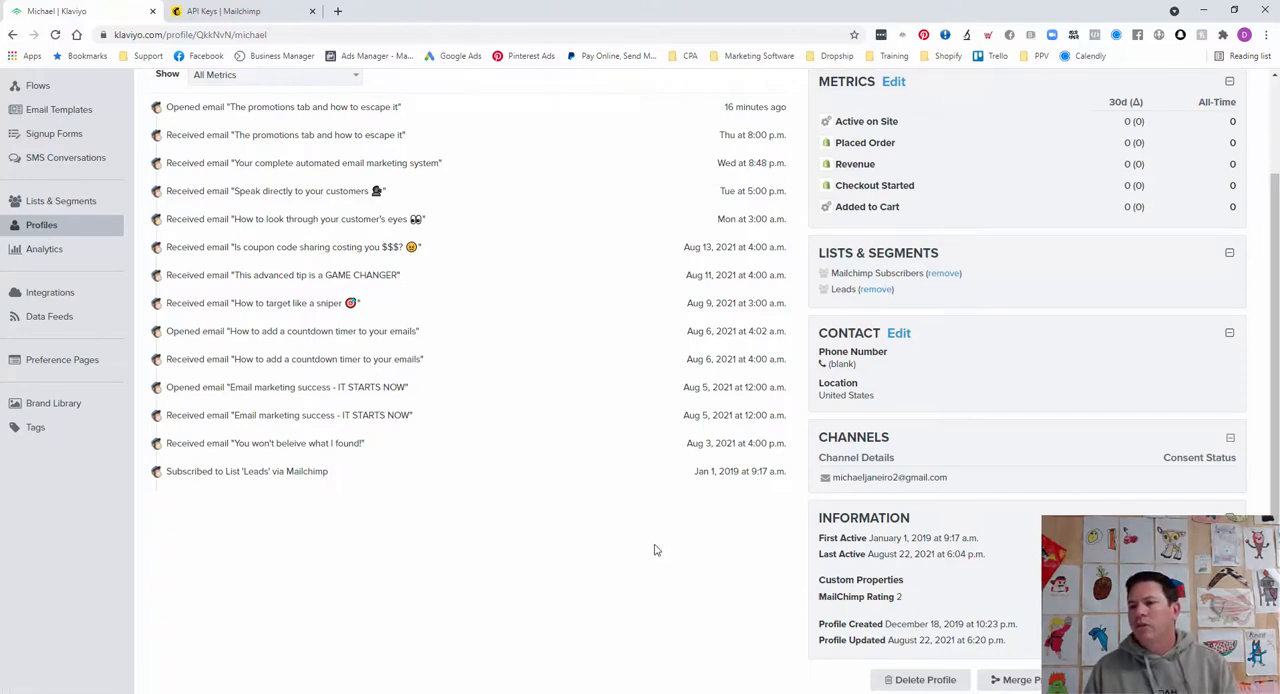
{"action": "mouse_move", "coordinate": [876, 272]}
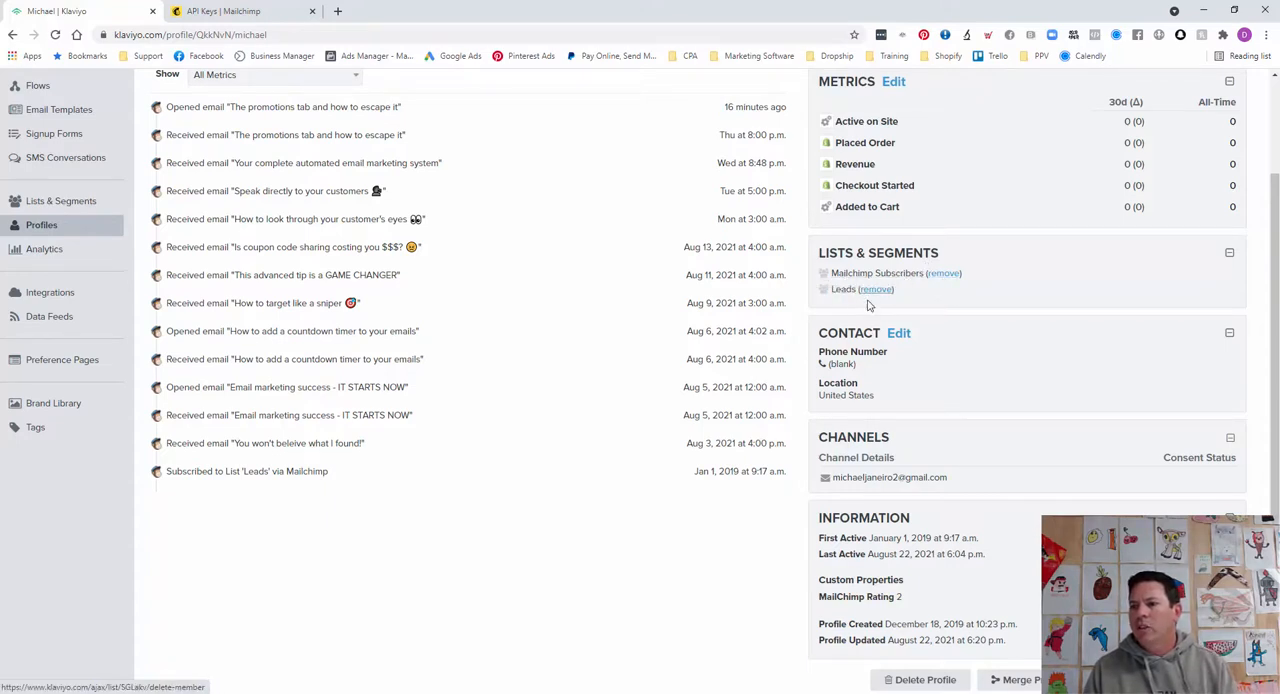
{"action": "mouse_move", "coordinate": [1008, 418]}
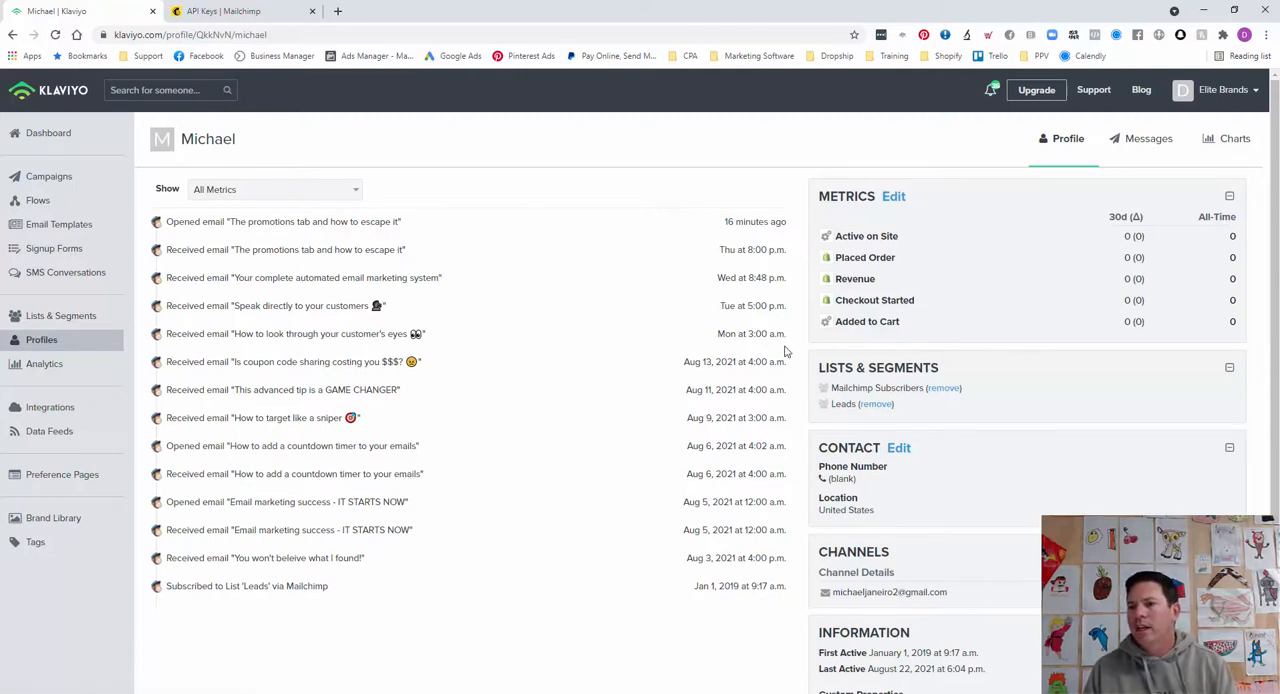
{"action": "mouse_move", "coordinate": [556, 380]}
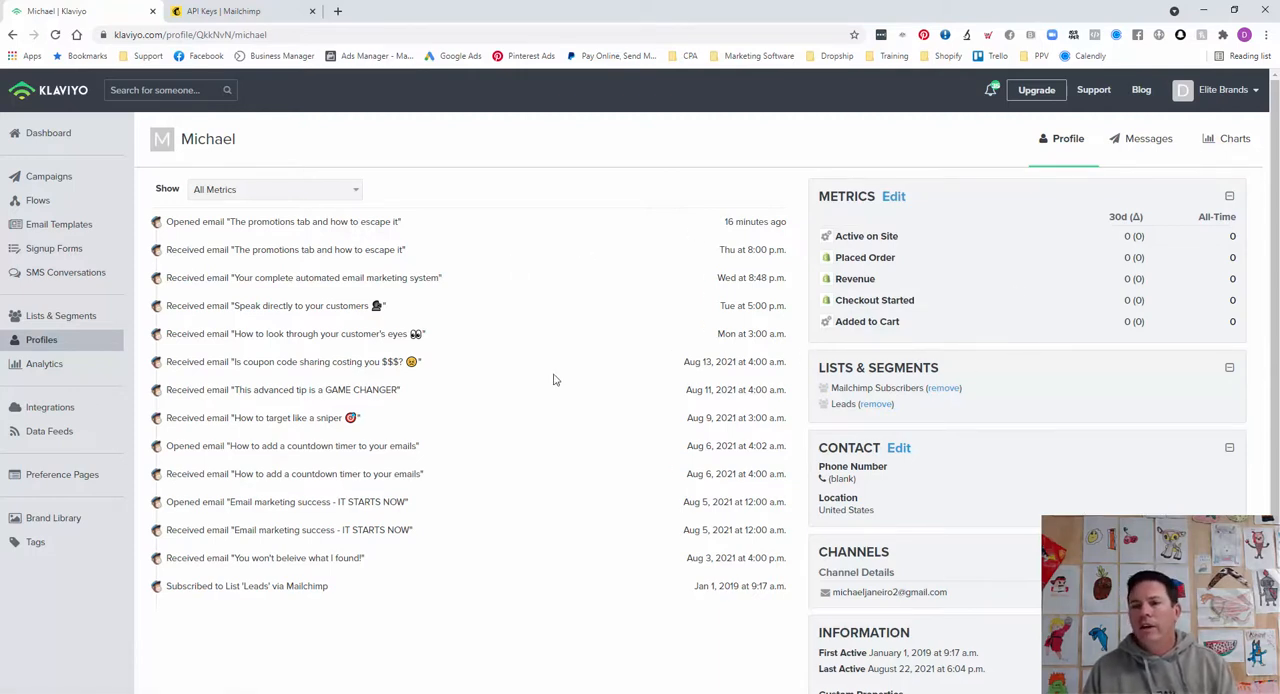
{"action": "mouse_move", "coordinate": [560, 390]}
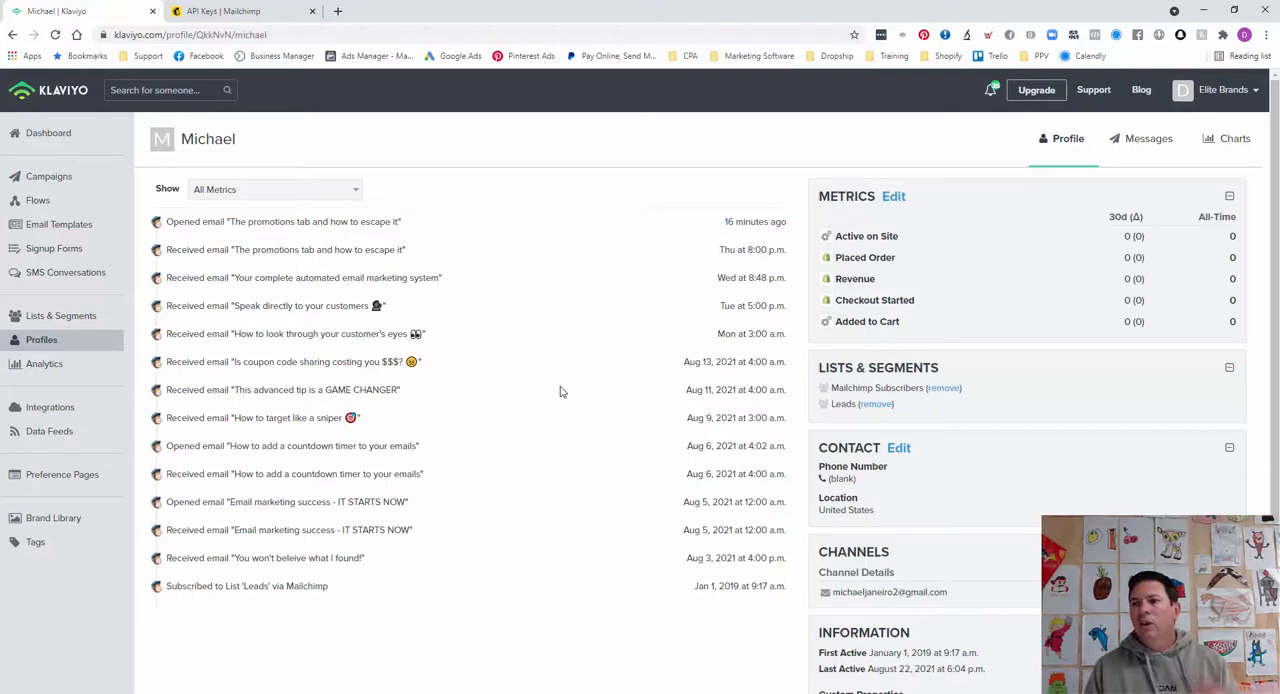